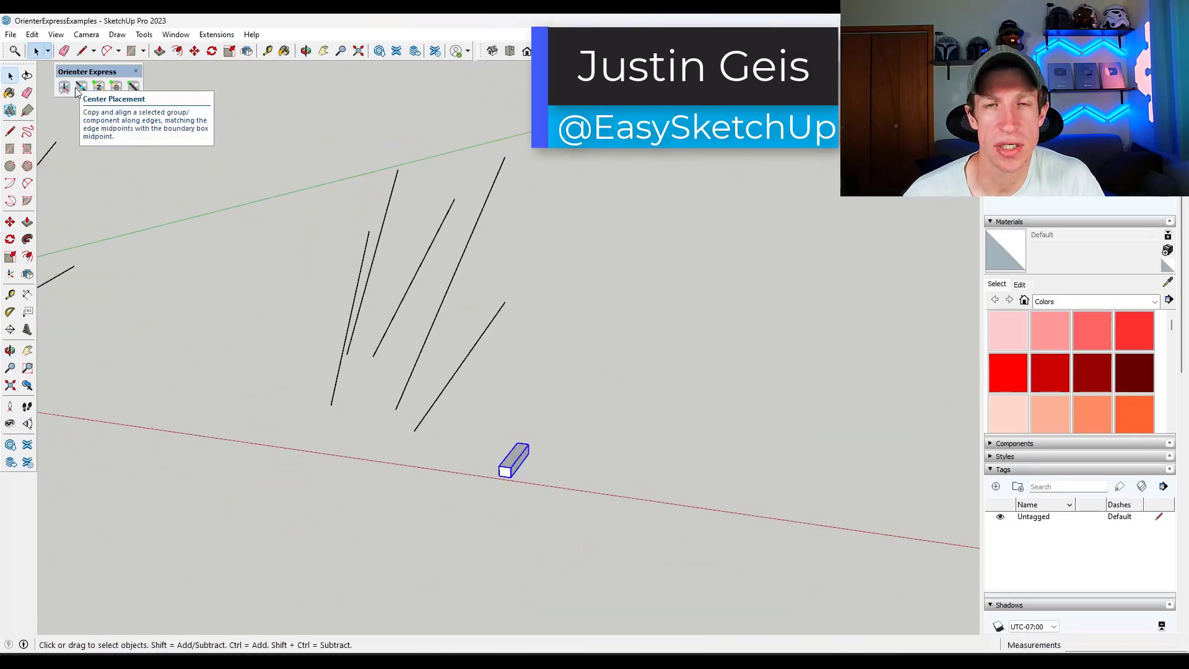
Browse the Orienter Express page description toward the gallery preview of boxes aligned on edges
click(81, 85)
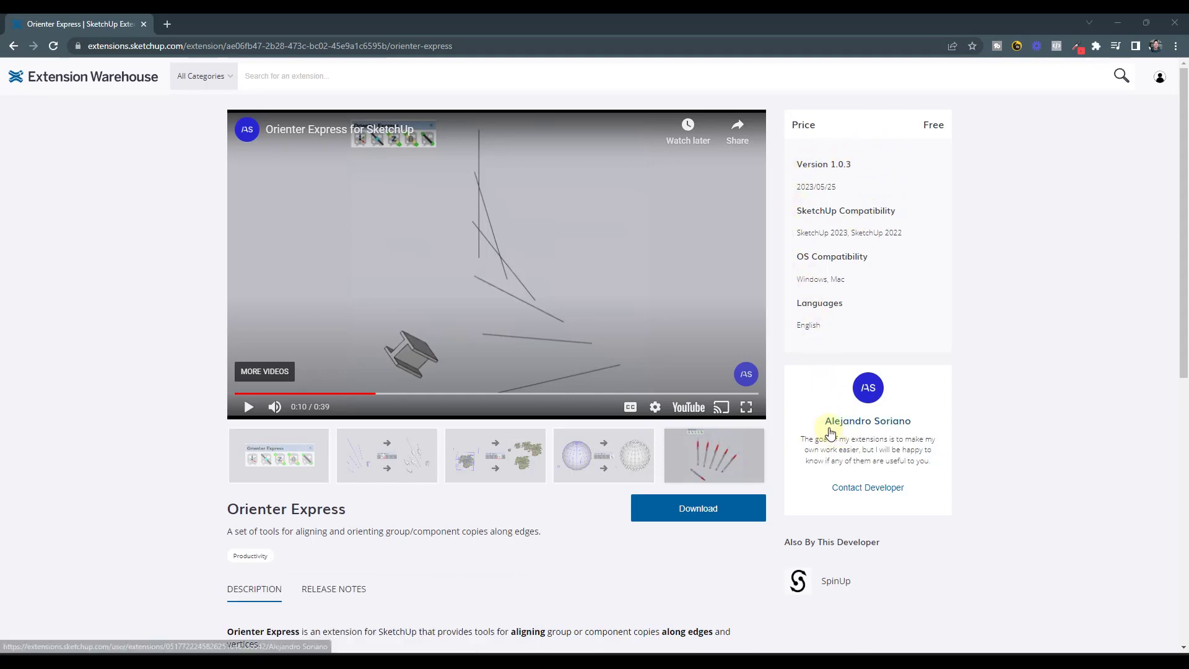
mouse_move(53, 412)
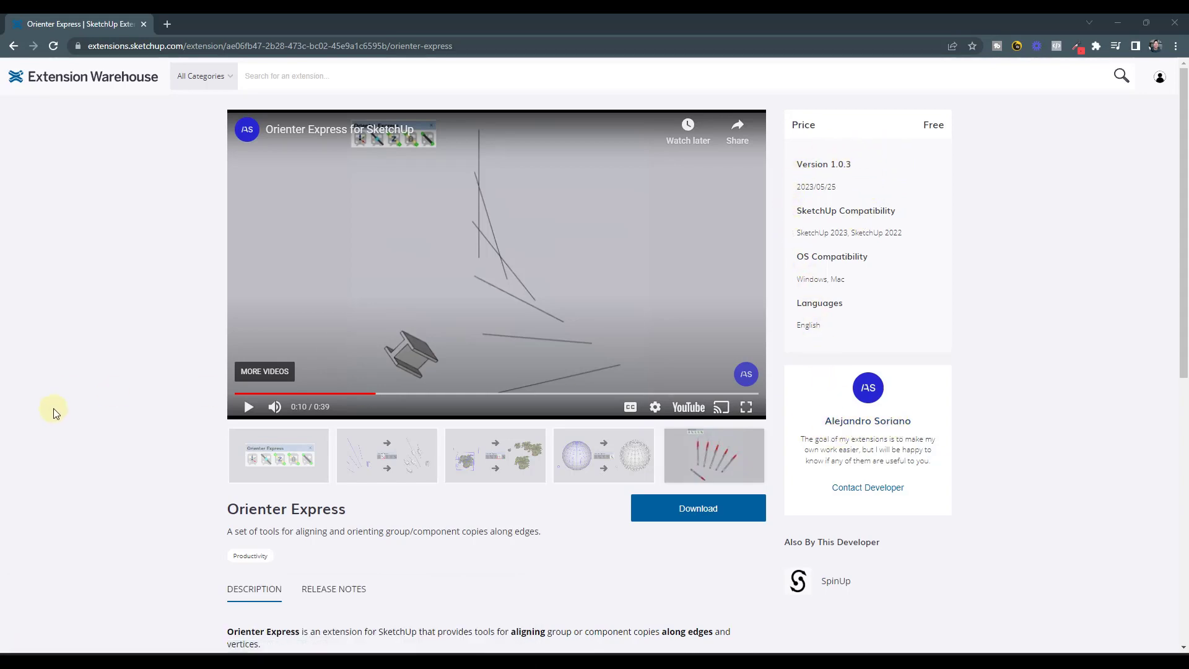
scroll(down, 3)
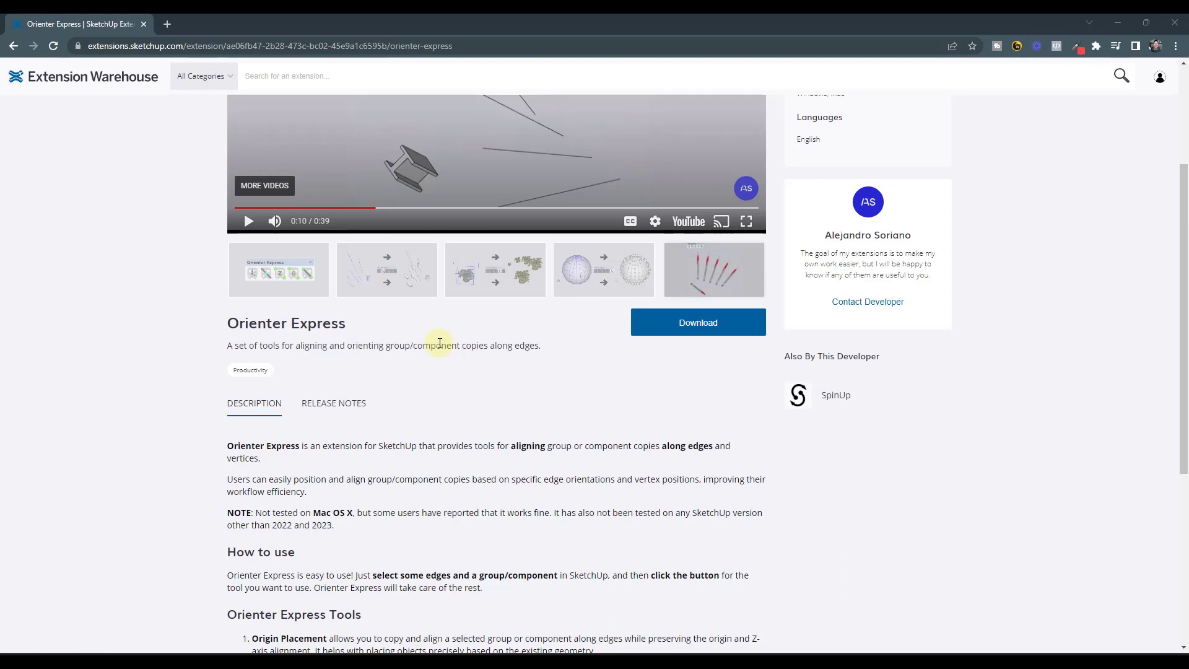
mouse_move(629, 378)
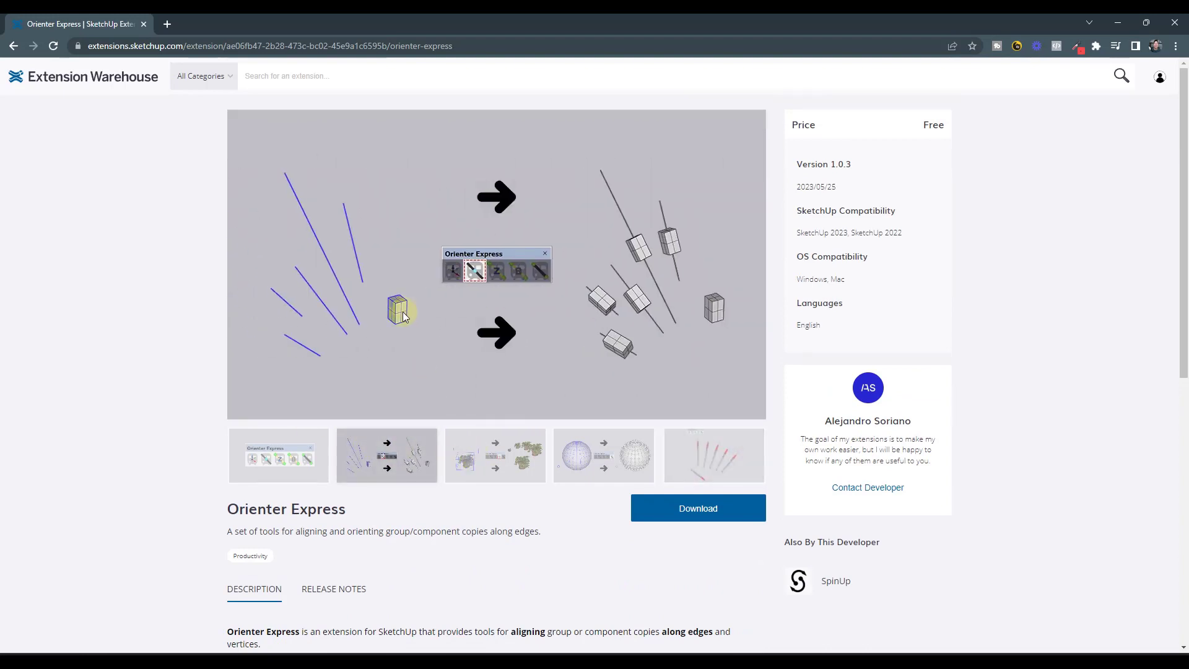
mouse_move(317, 294)
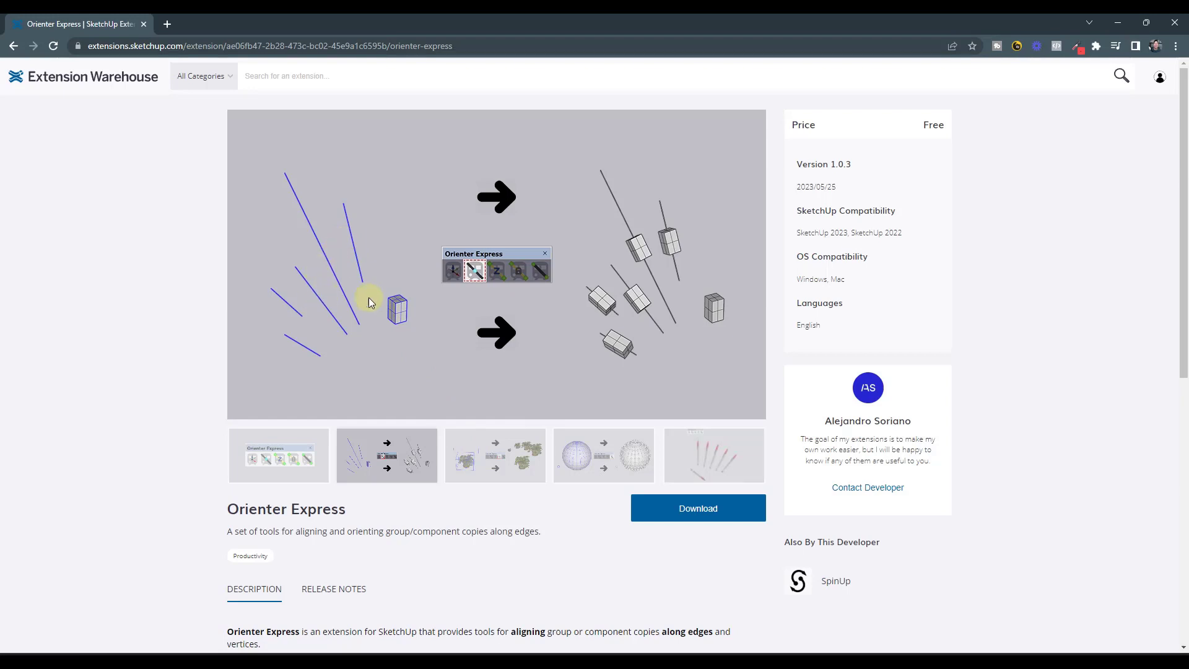
mouse_move(411, 355)
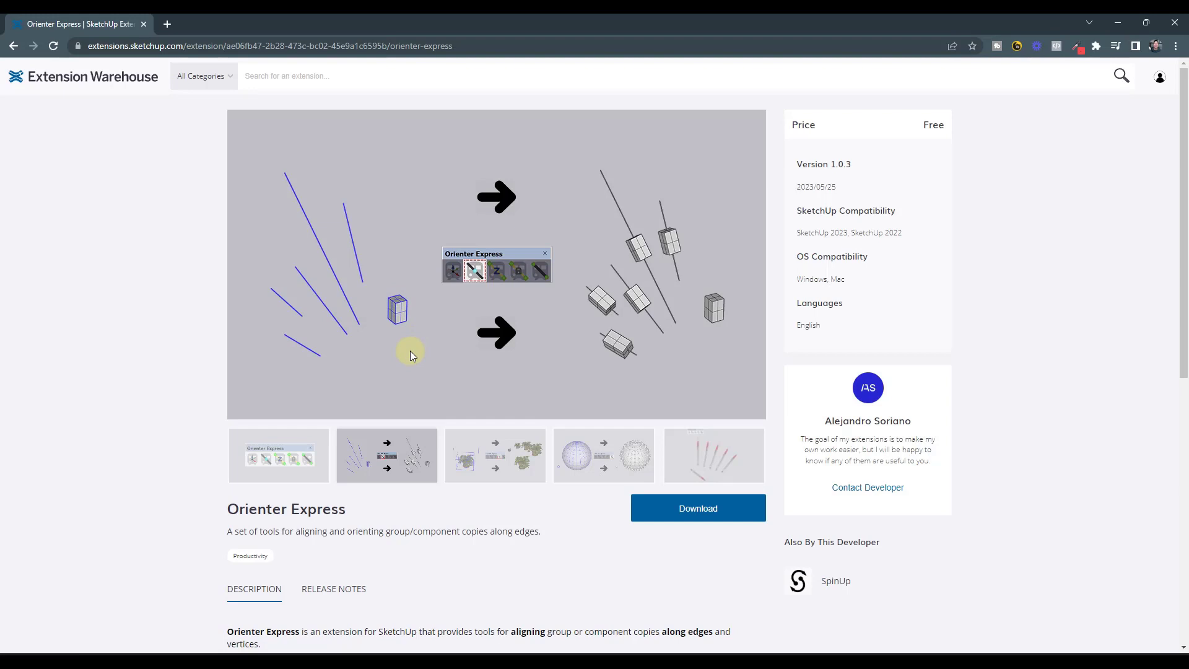
mouse_move(415, 371)
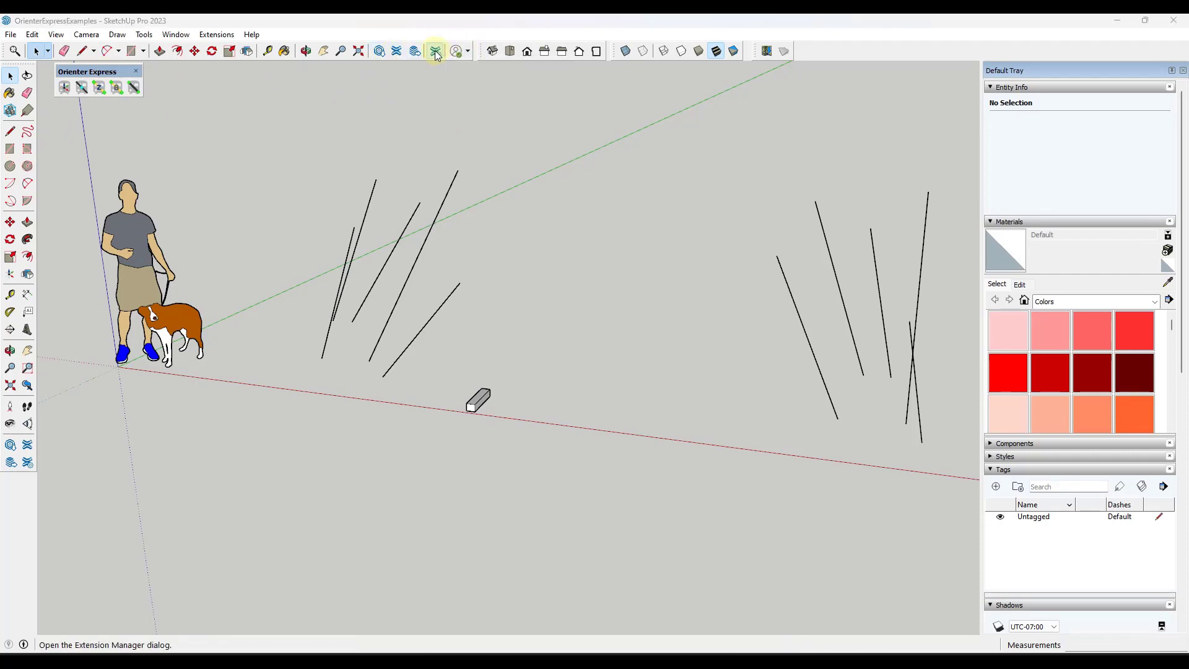
click(435, 51)
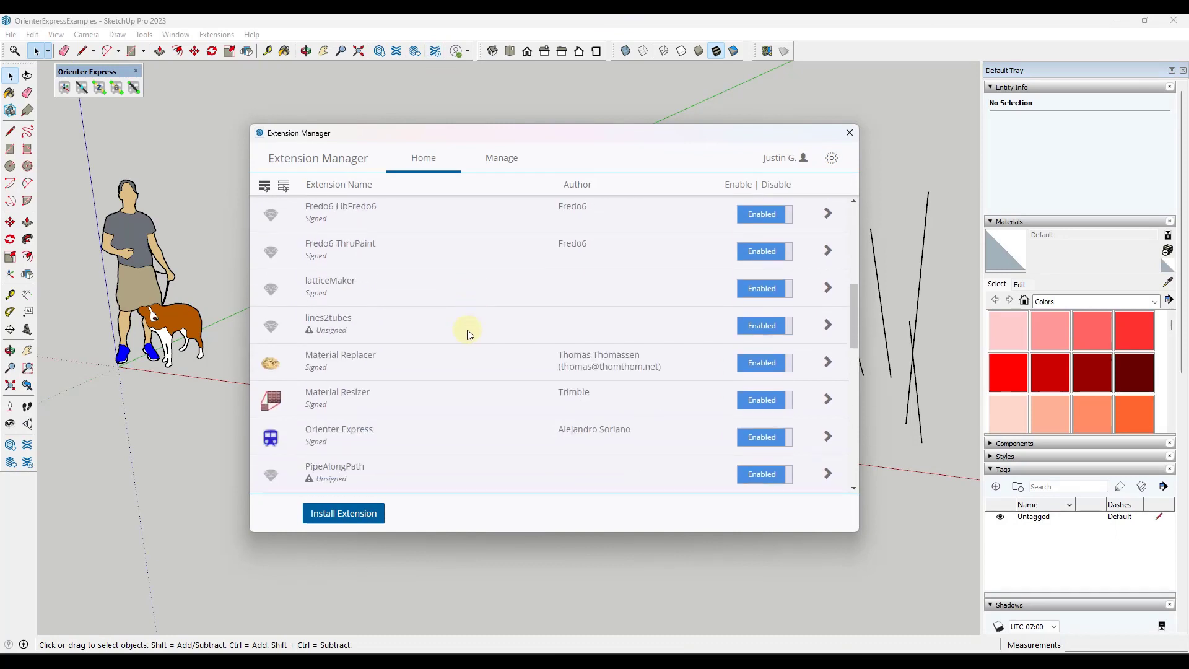
scroll(down, 3)
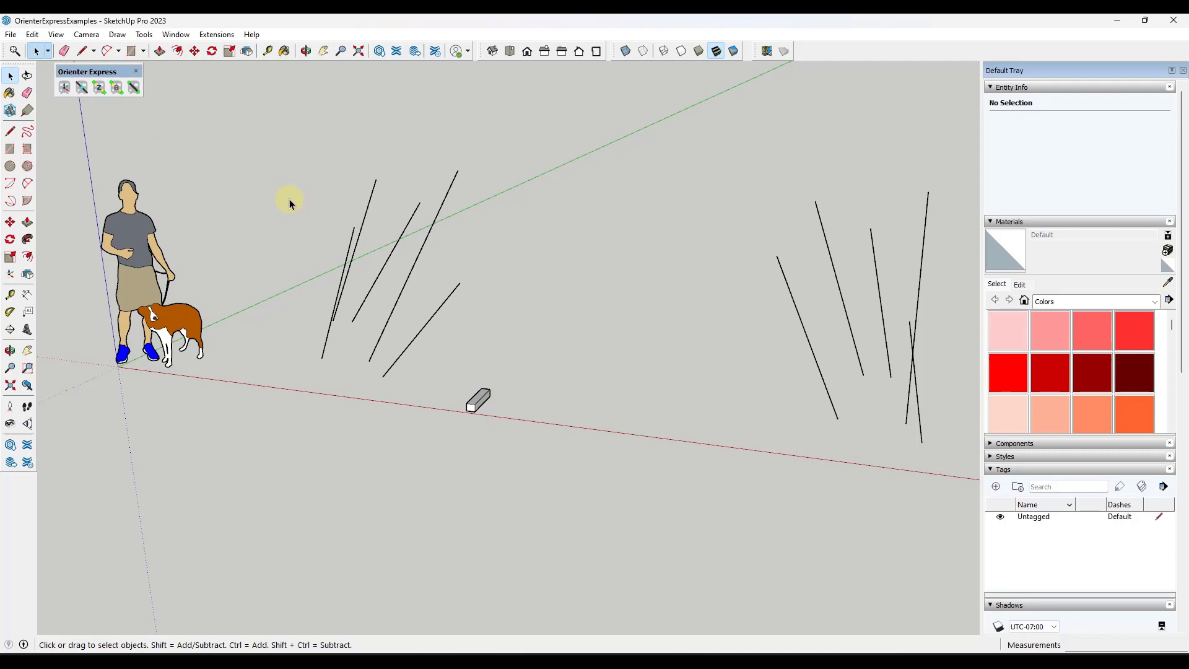
mouse_move(327, 241)
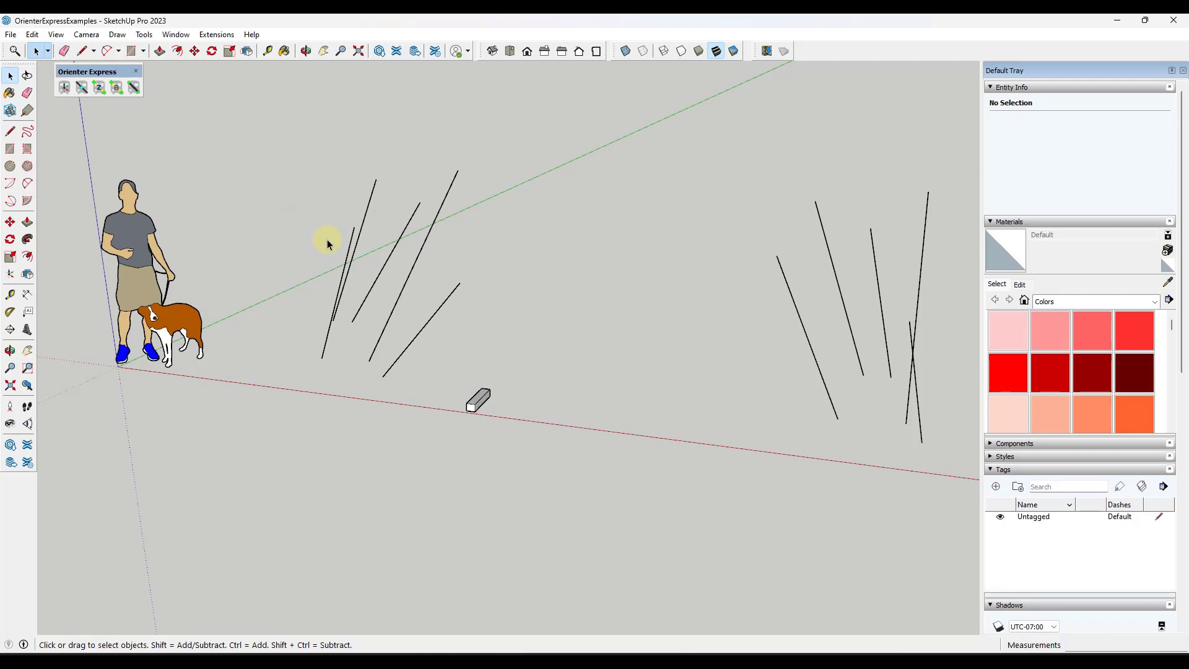
mouse_move(138, 376)
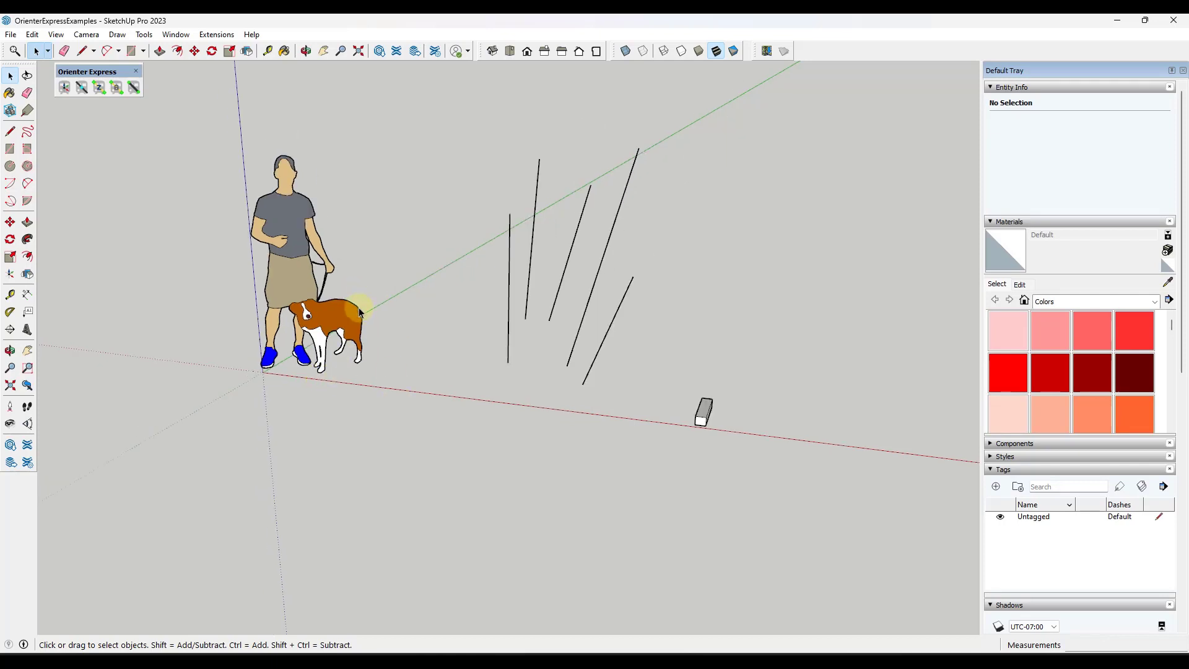
mouse_move(403, 282)
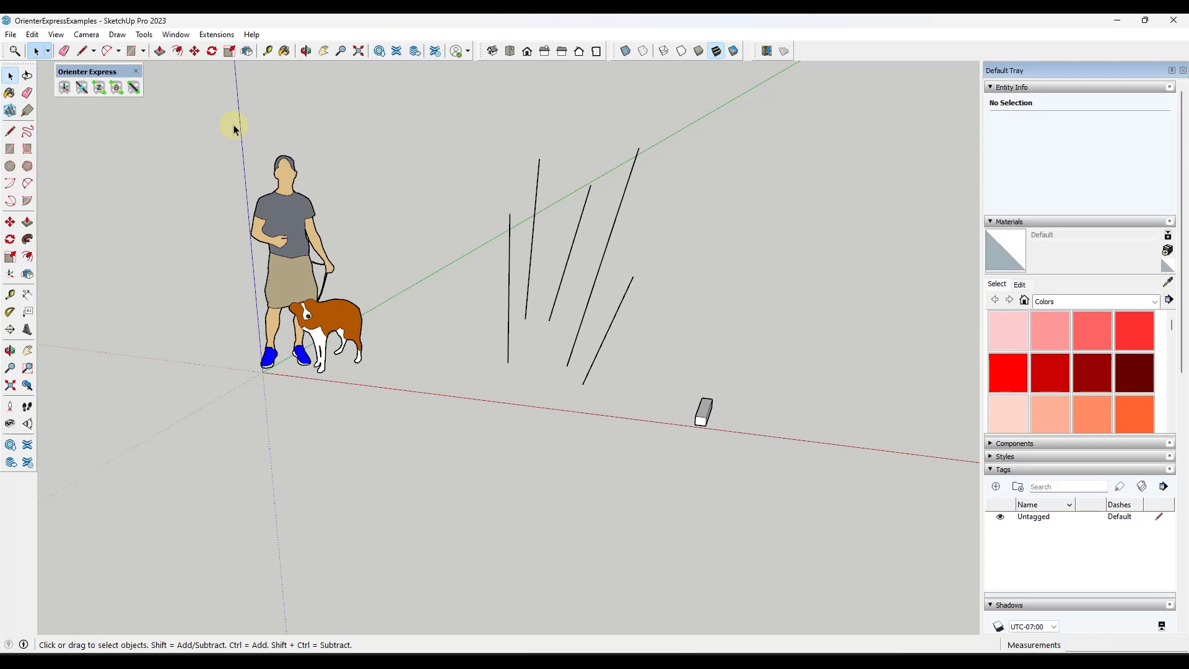
mouse_move(243, 111)
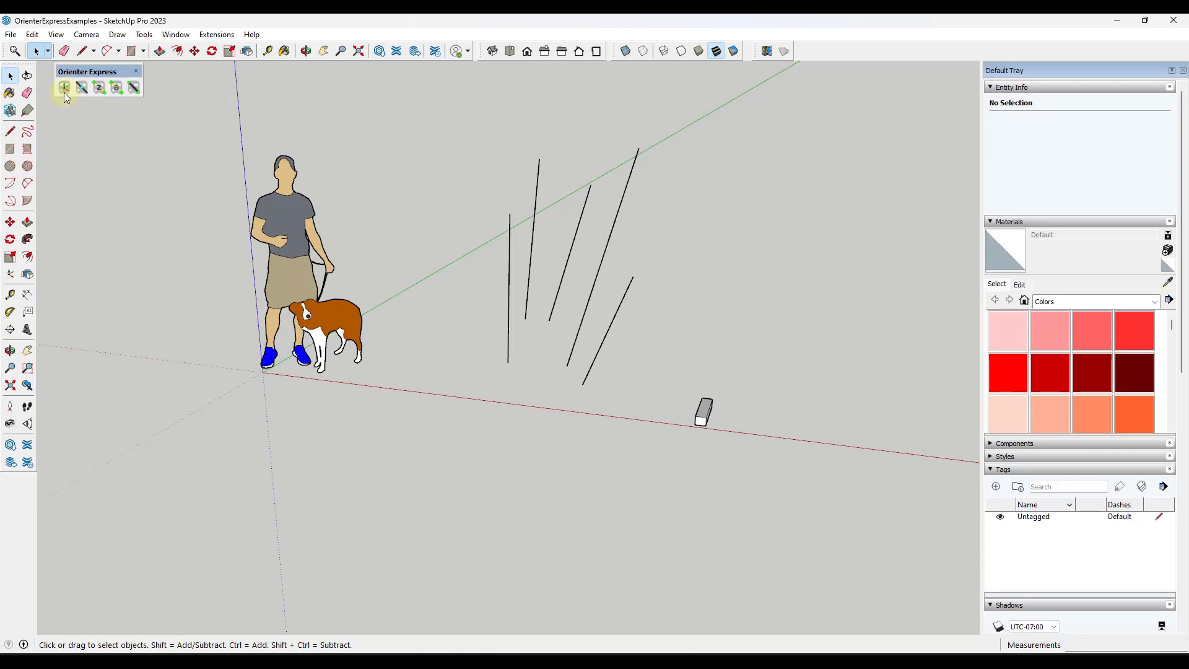
mouse_move(99, 86)
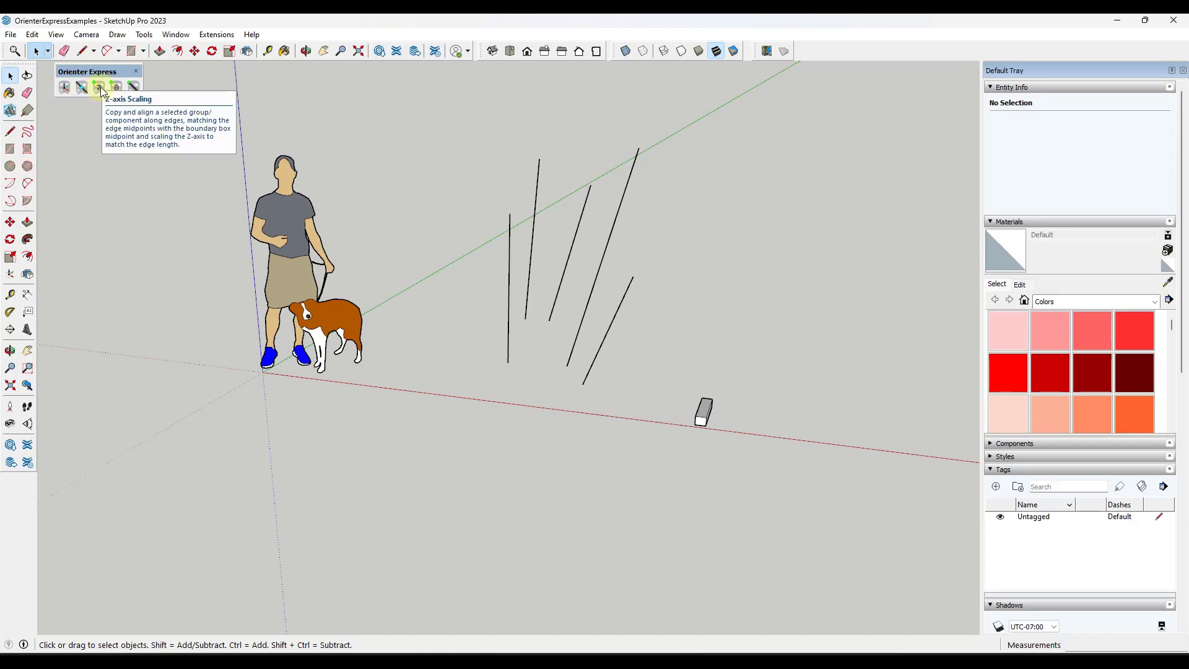
mouse_move(133, 87)
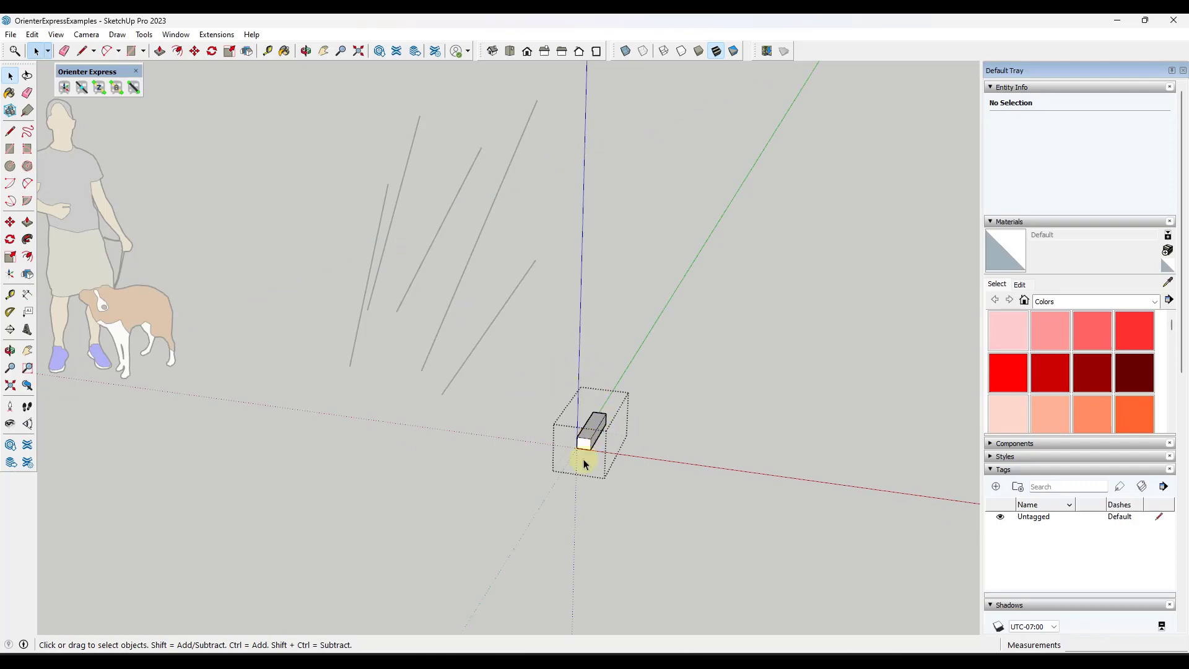
mouse_move(657, 442)
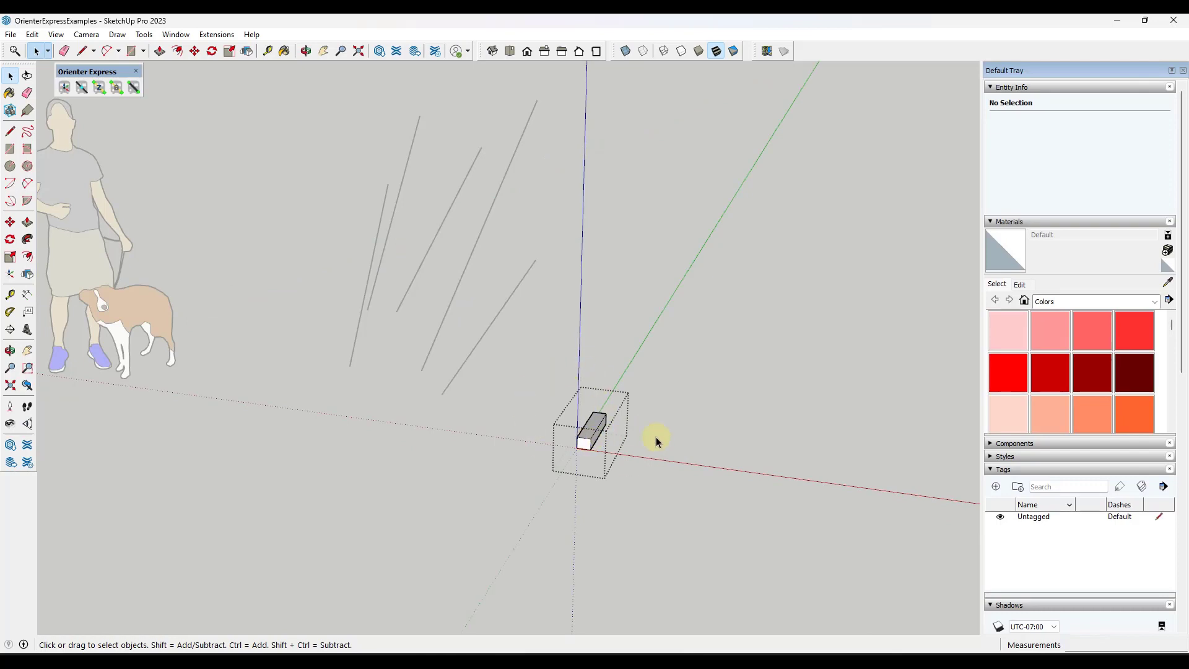
mouse_move(640, 446)
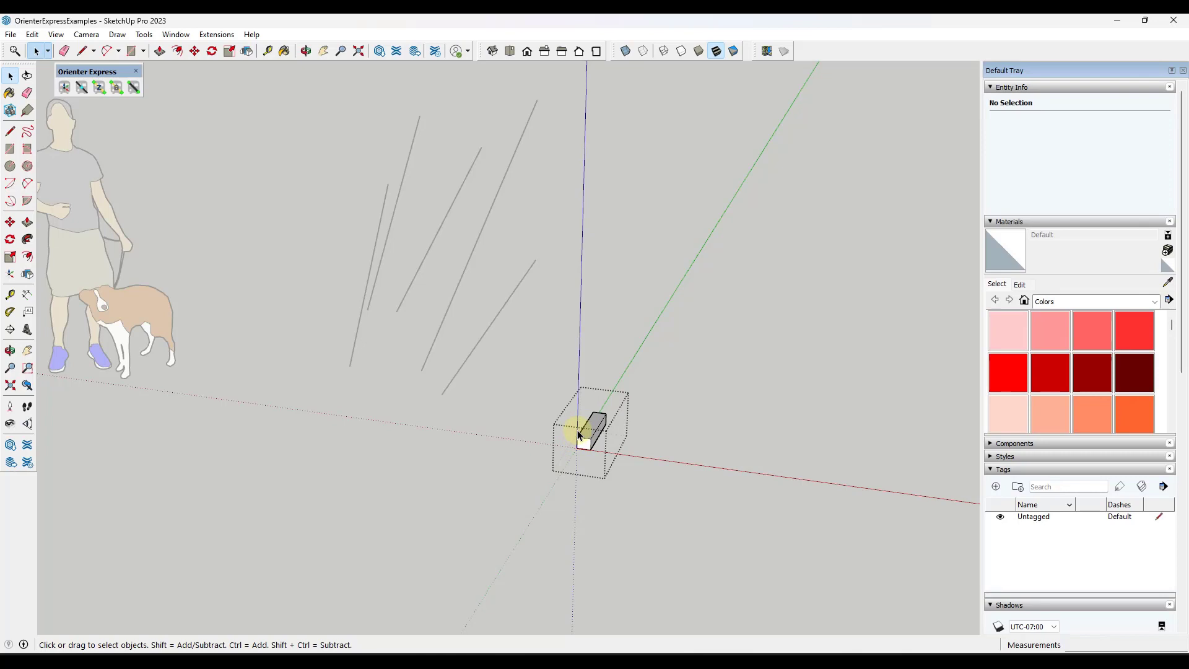
mouse_move(575, 182)
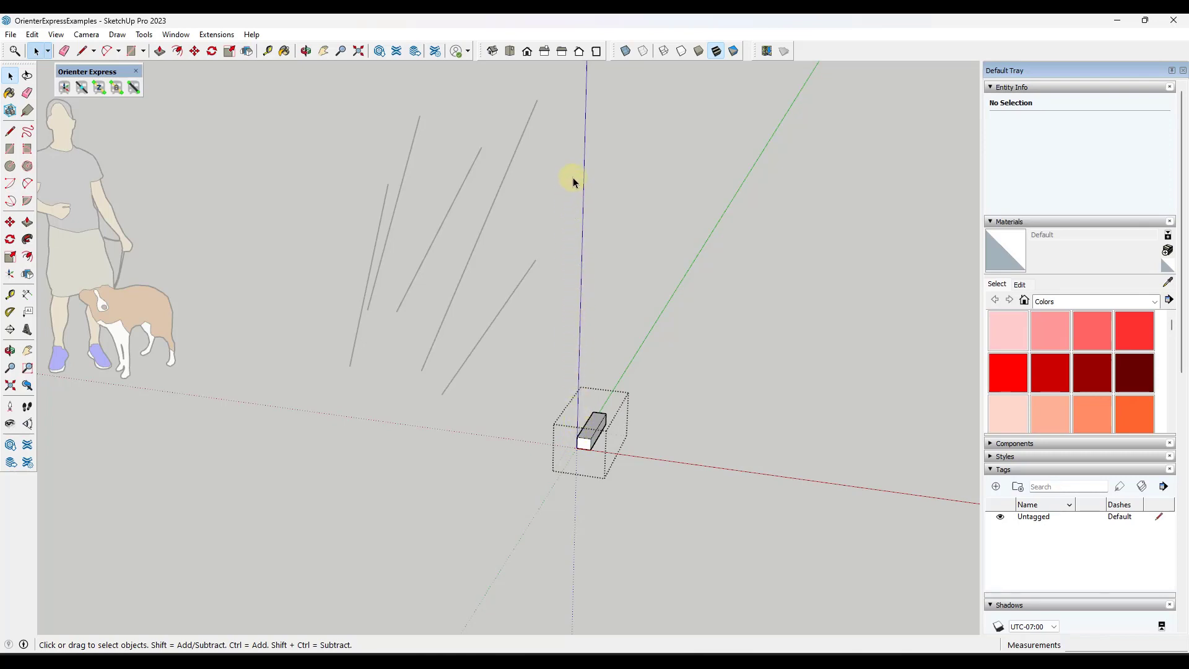
mouse_move(578, 461)
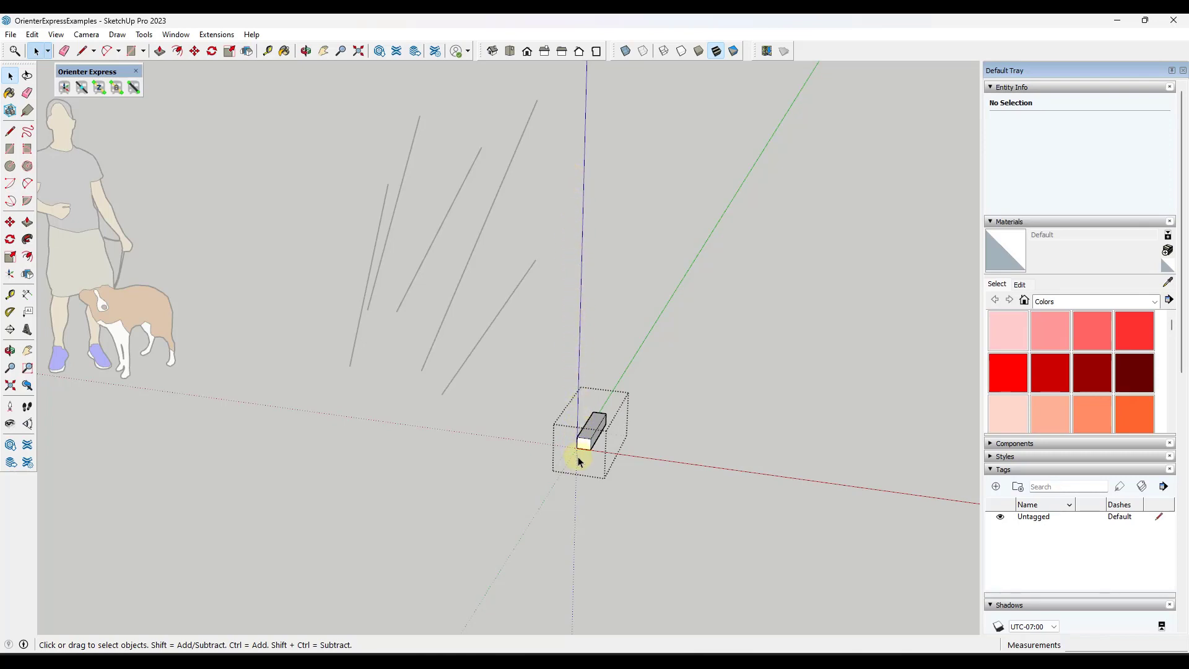
mouse_move(636, 373)
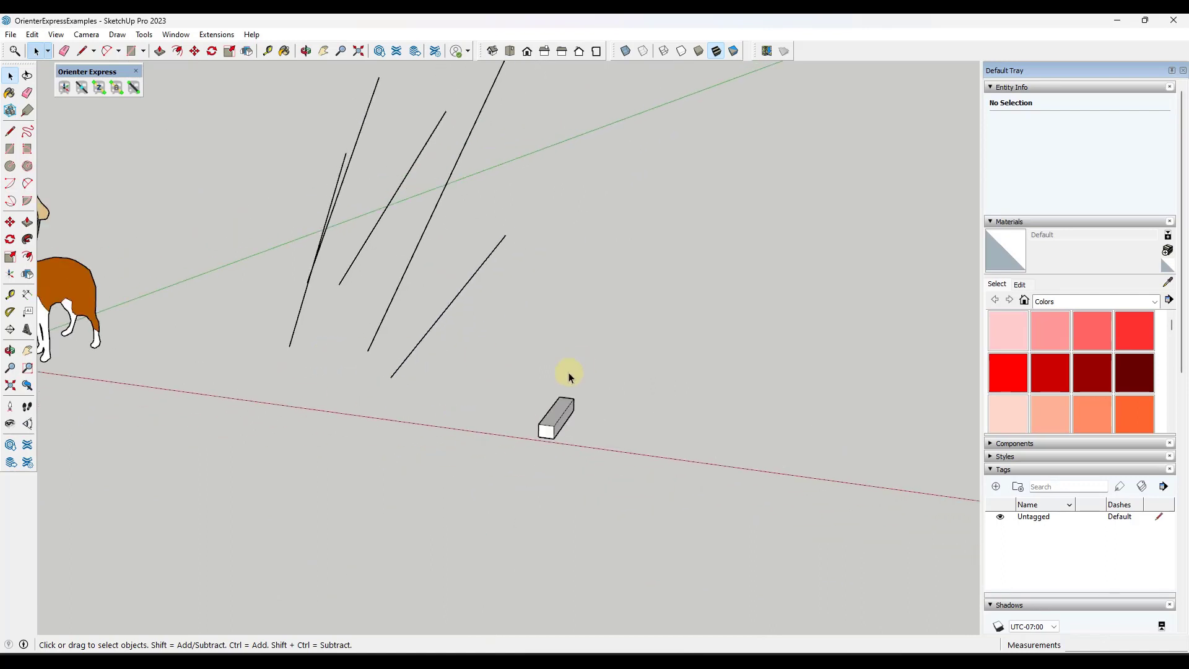
Edit the box and use the Axes tool to set its origin at the end-face midpoint
click(557, 416)
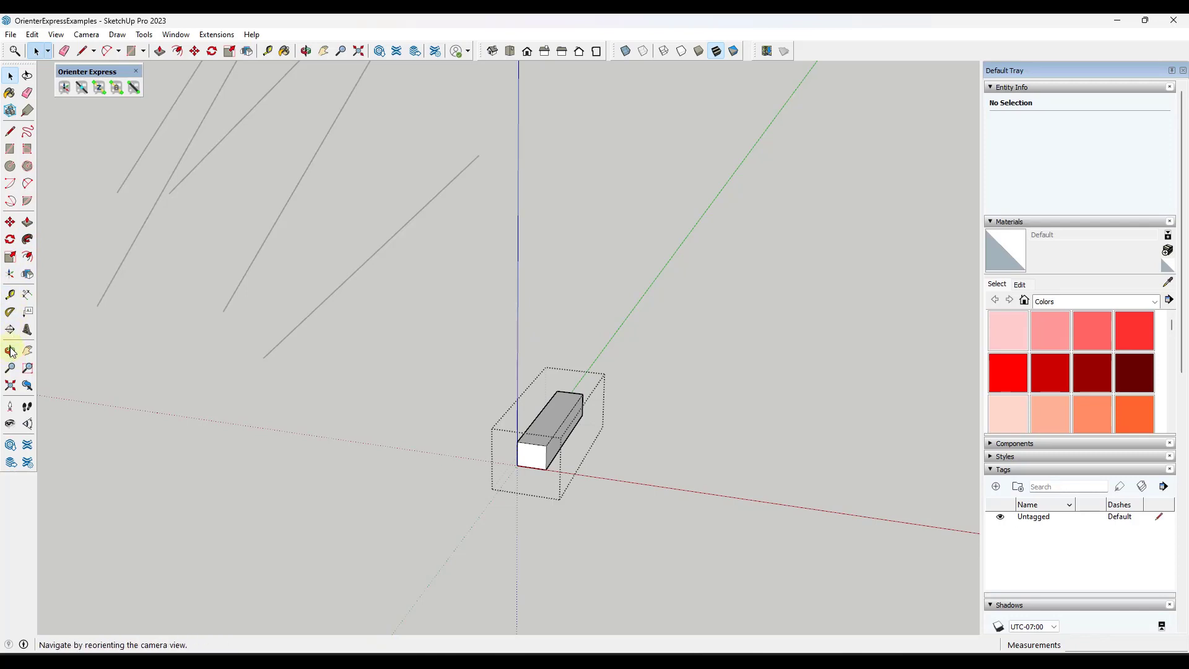
click(11, 274)
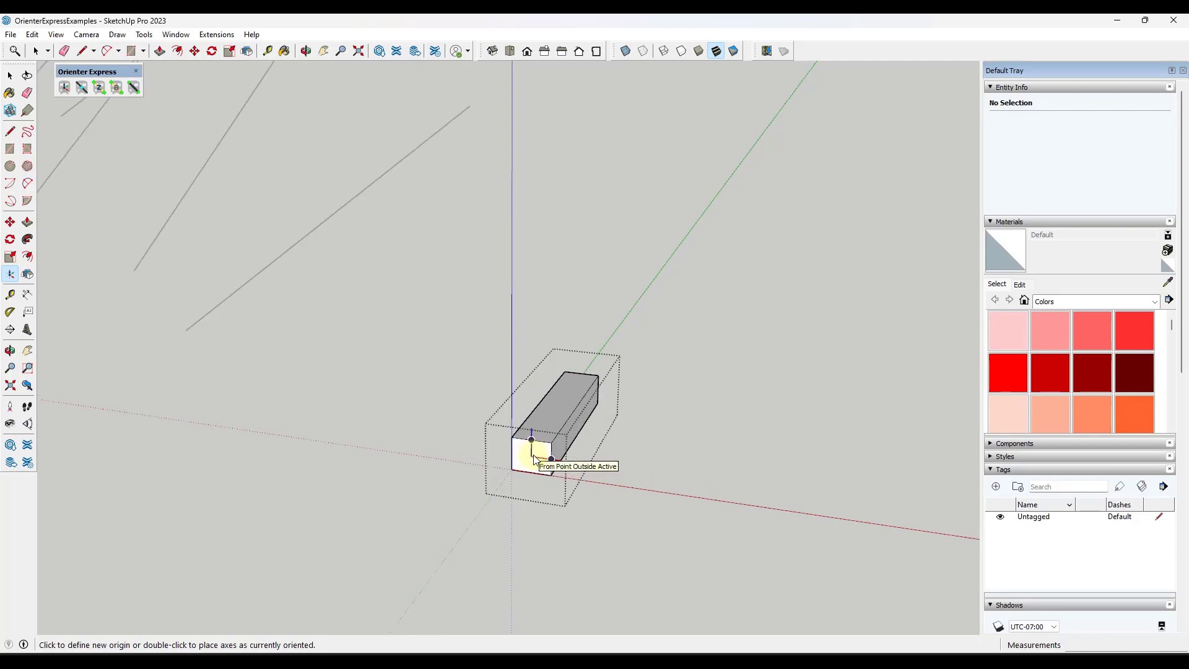
click(532, 440)
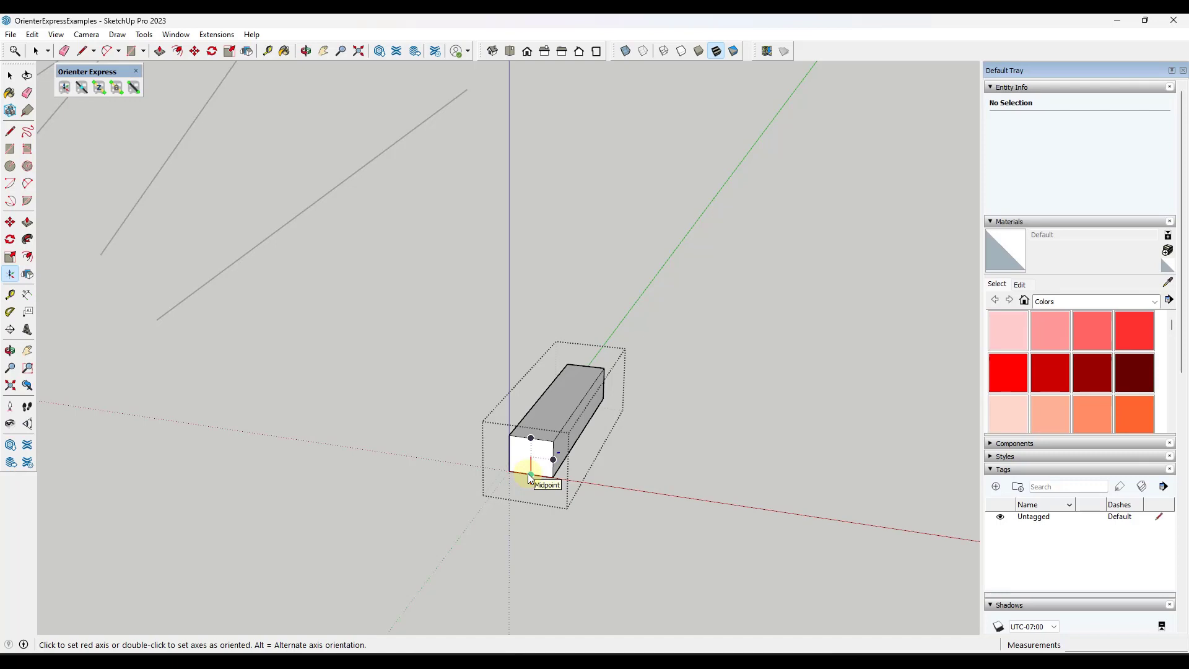
click(531, 475)
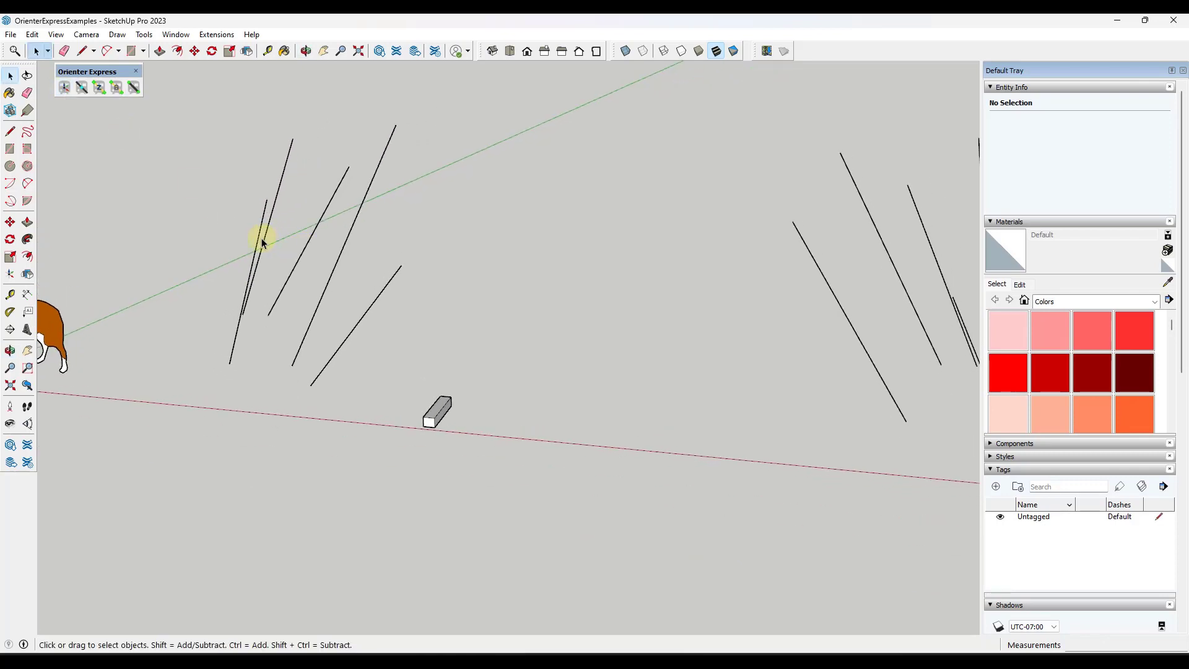
mouse_move(352, 368)
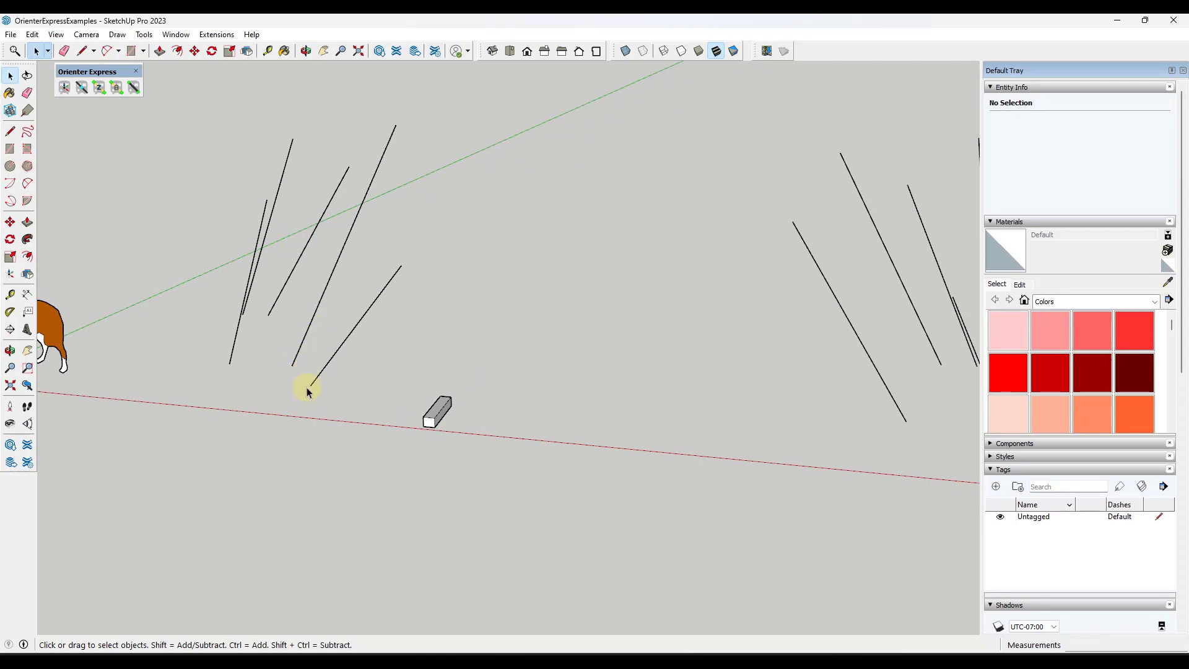
Select the box with the six left-hand slanted edges and run Orienter Express to place aligned copies on each
click(436, 413)
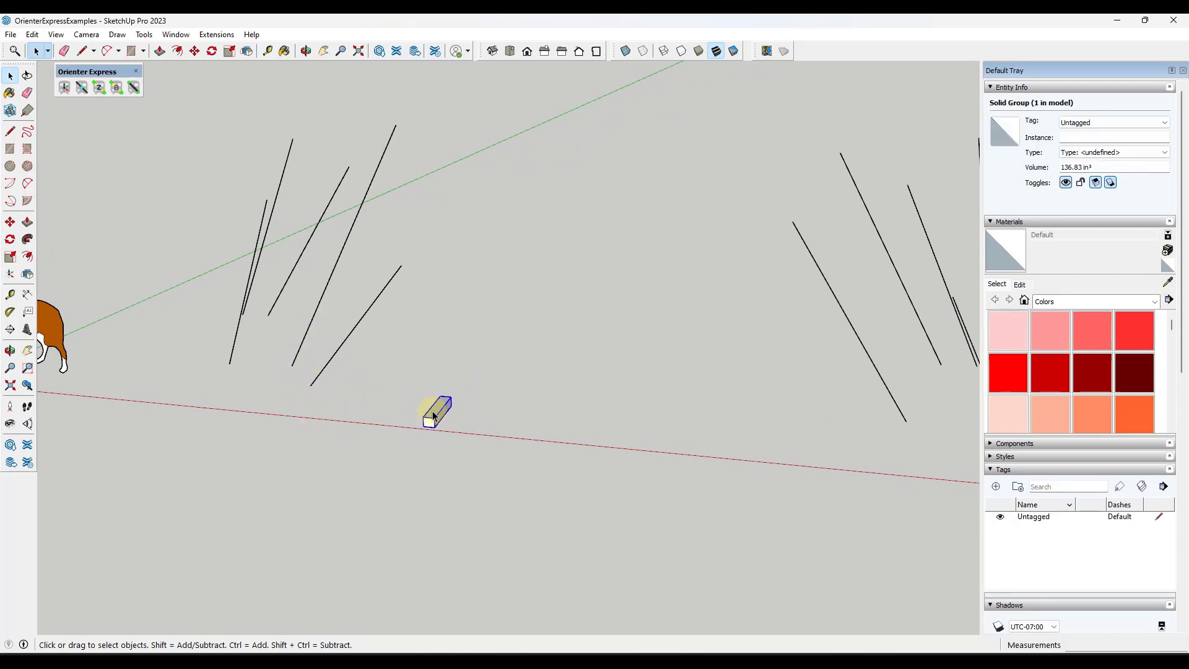
click(98, 88)
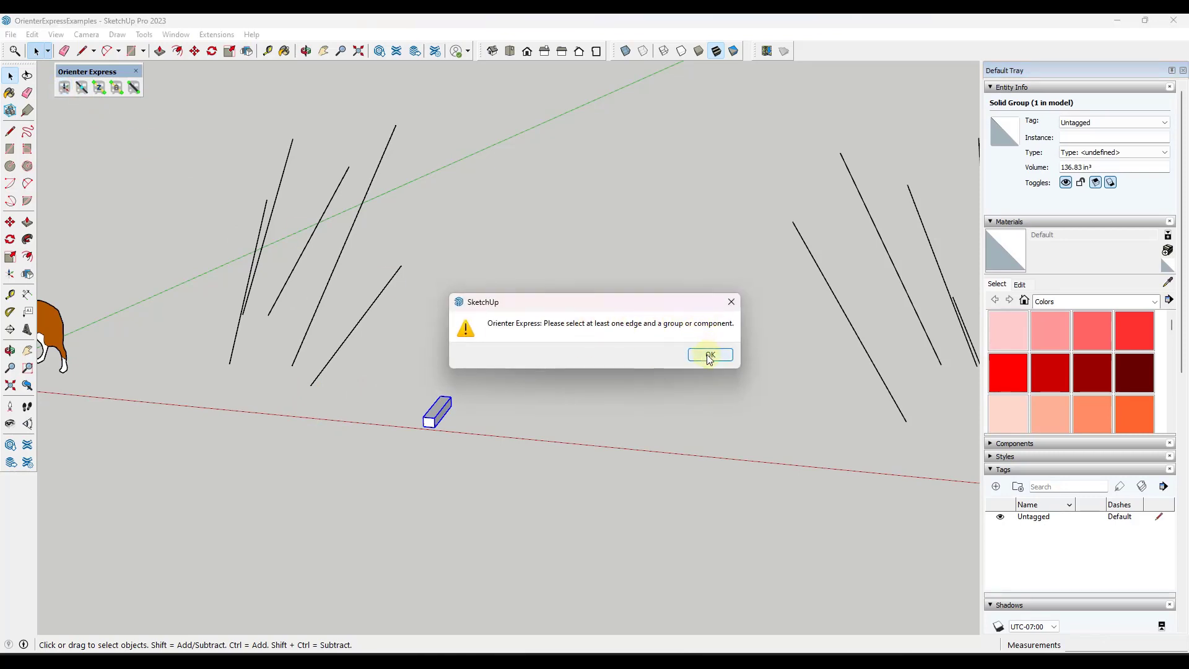
click(709, 357)
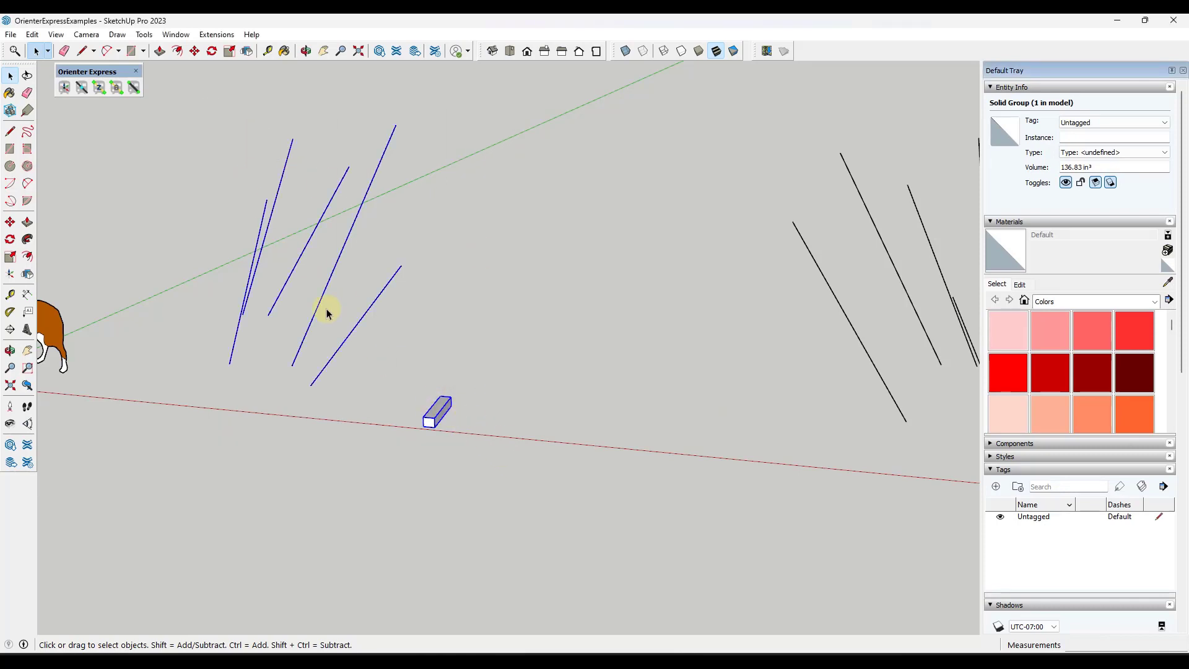
click(65, 87)
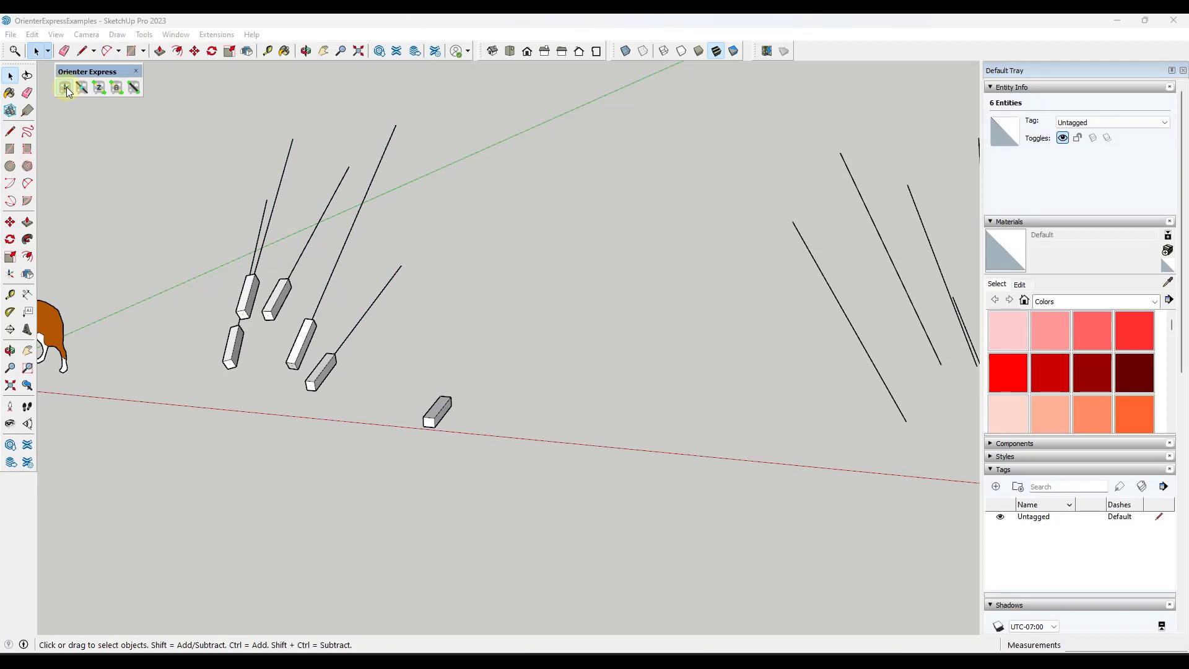
click(438, 415)
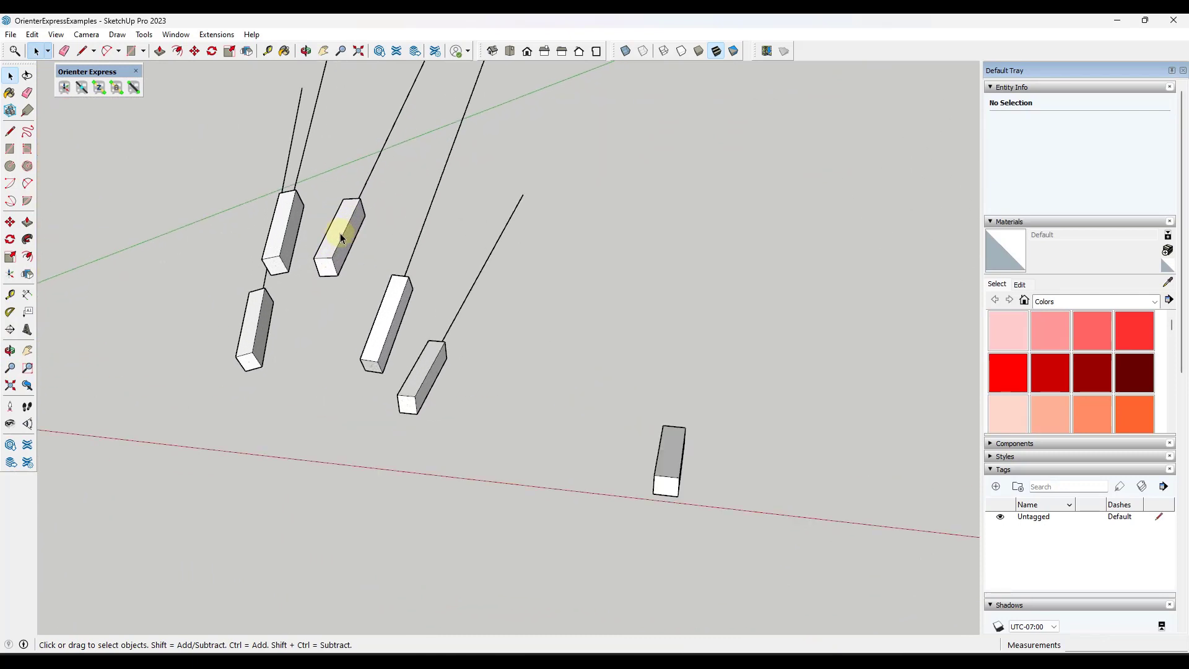
mouse_move(399, 315)
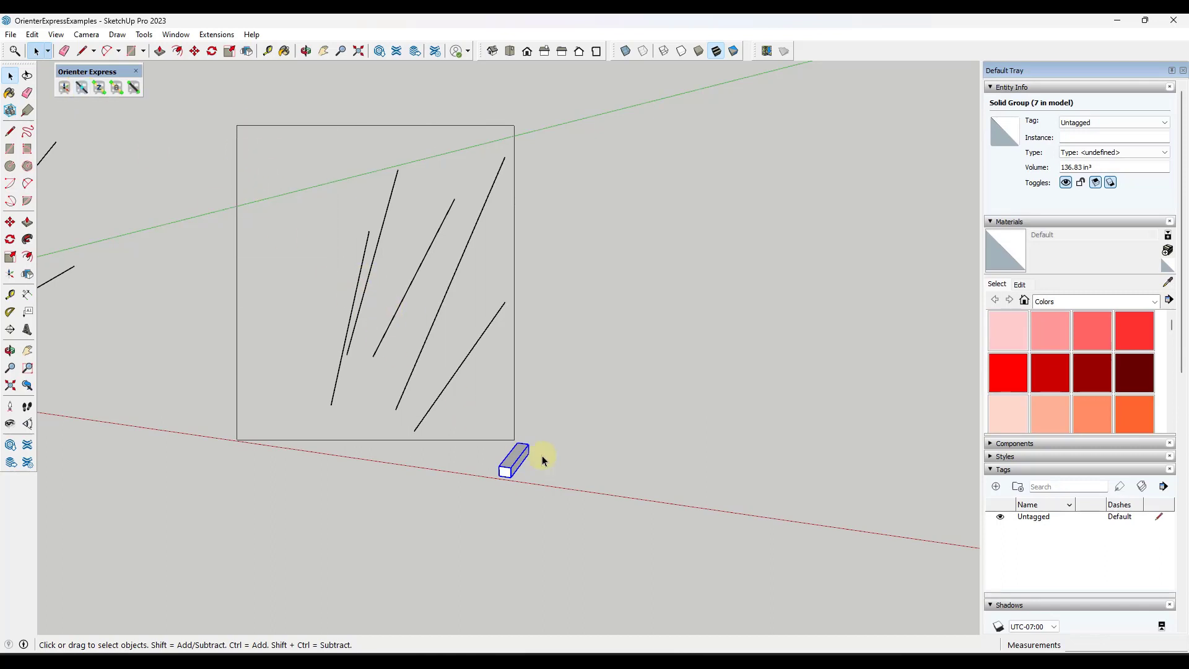
Select the original box with the edges inside the square for a second batch of aligned copies
click(81, 88)
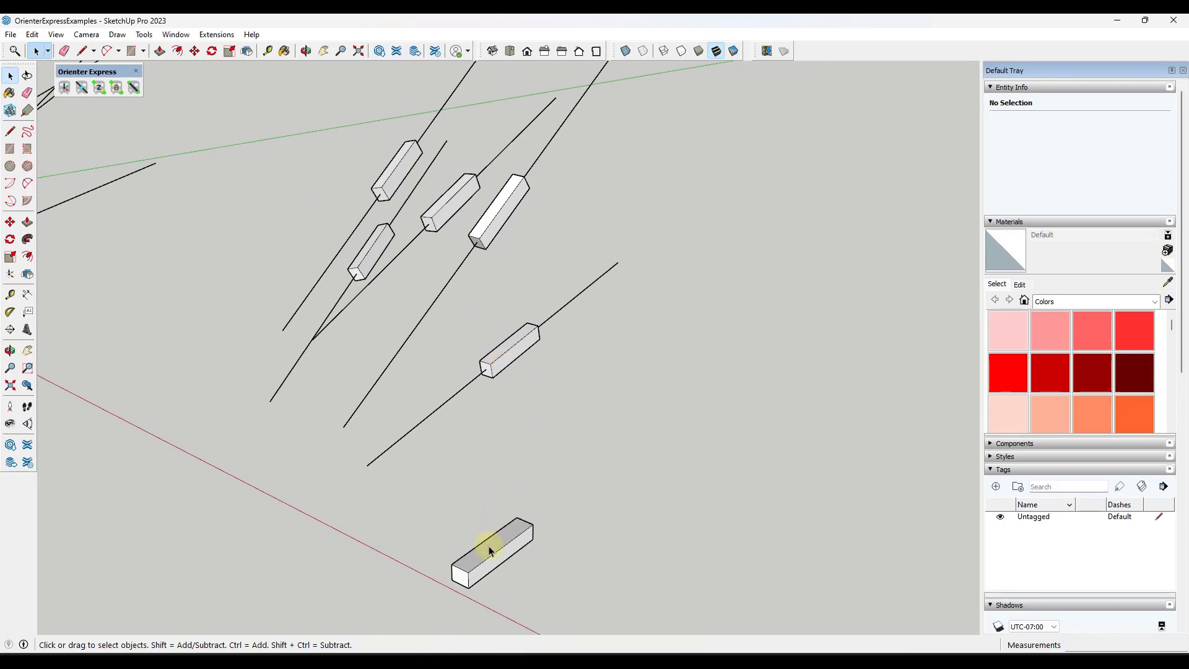
click(491, 546)
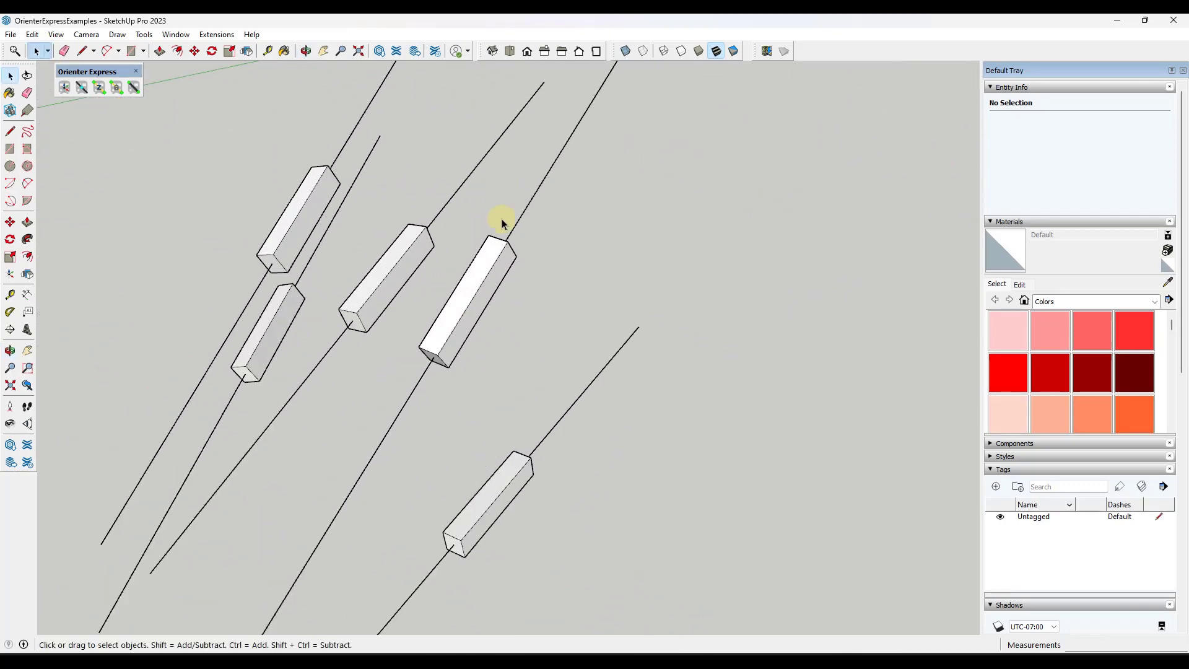
mouse_move(467, 291)
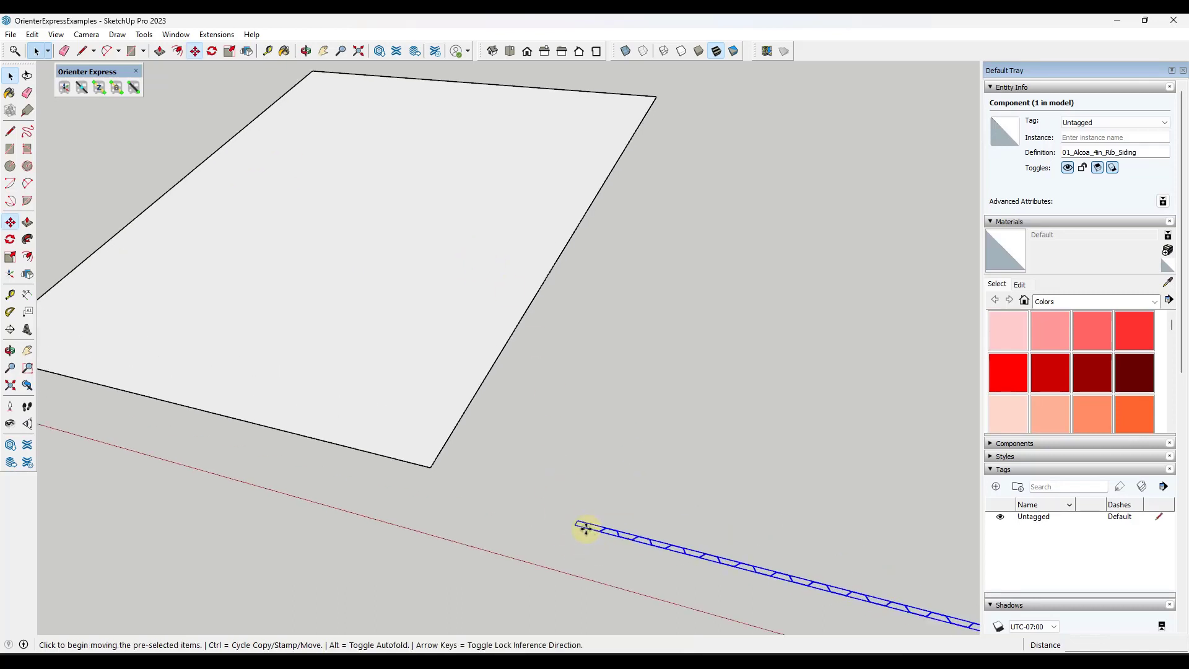
Isolate the siding component and set its axes at the profile's end point
drag(587, 529, 50, 383)
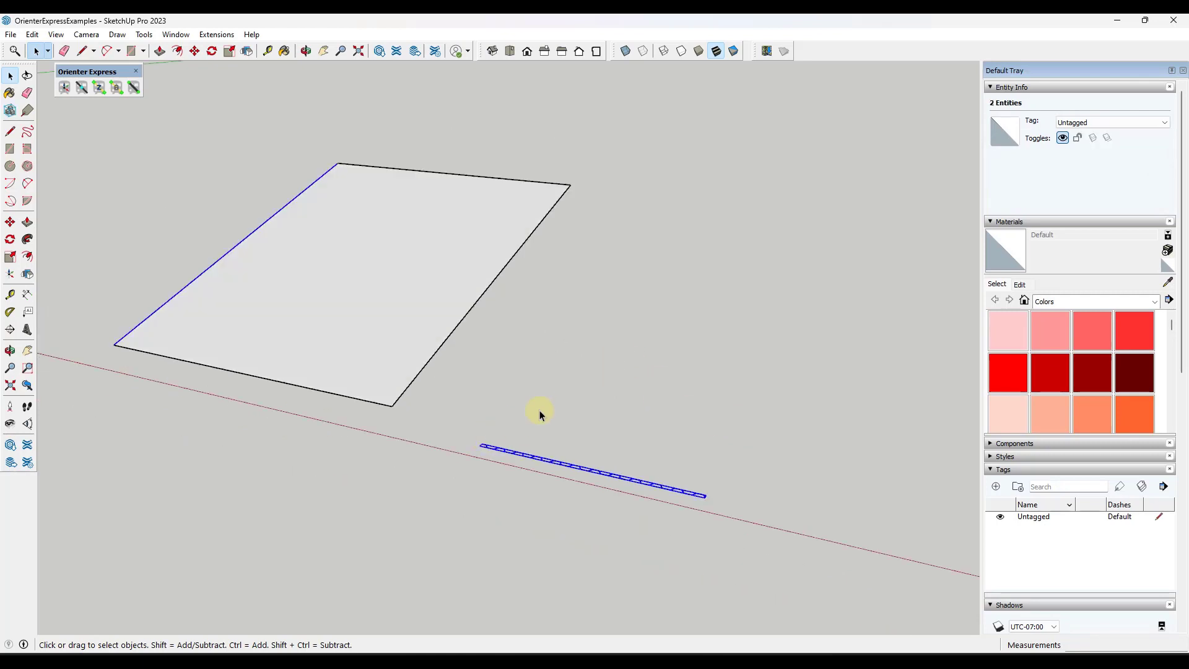
click(629, 485)
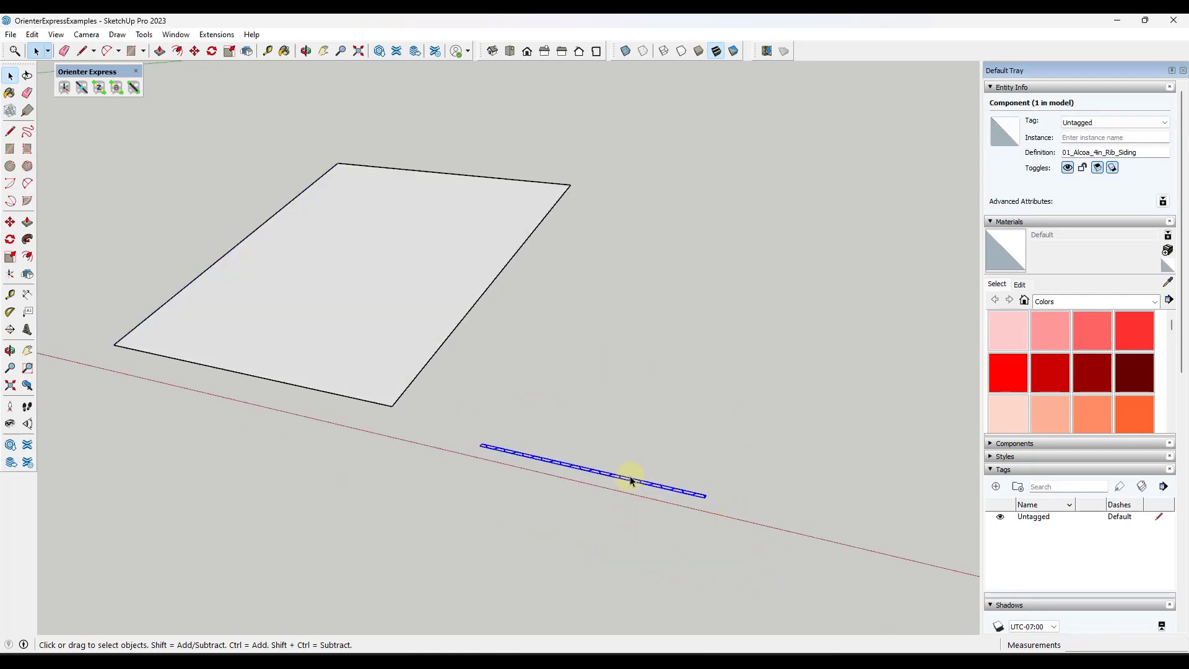
mouse_move(176, 296)
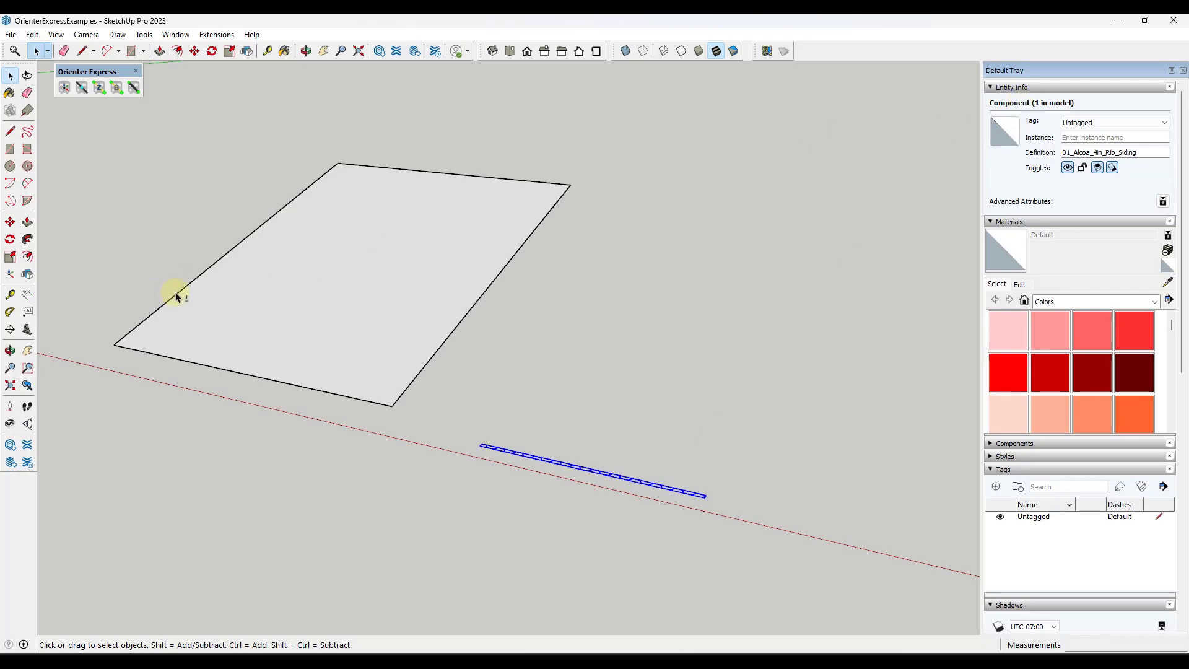
click(64, 87)
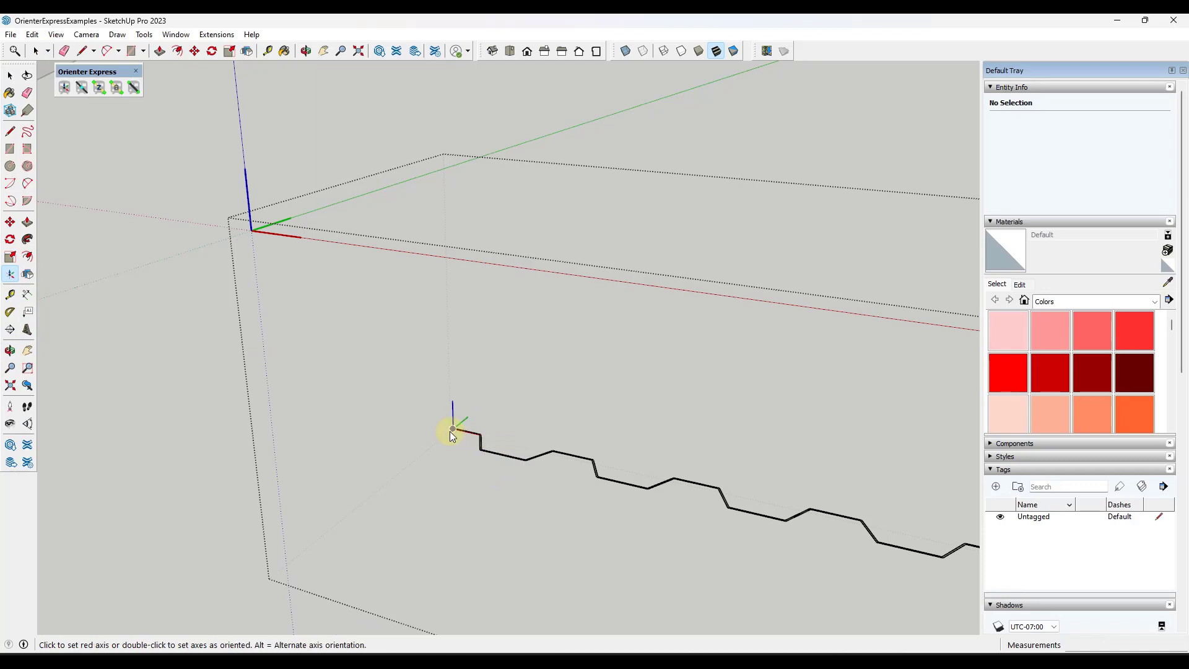
double_click(453, 431)
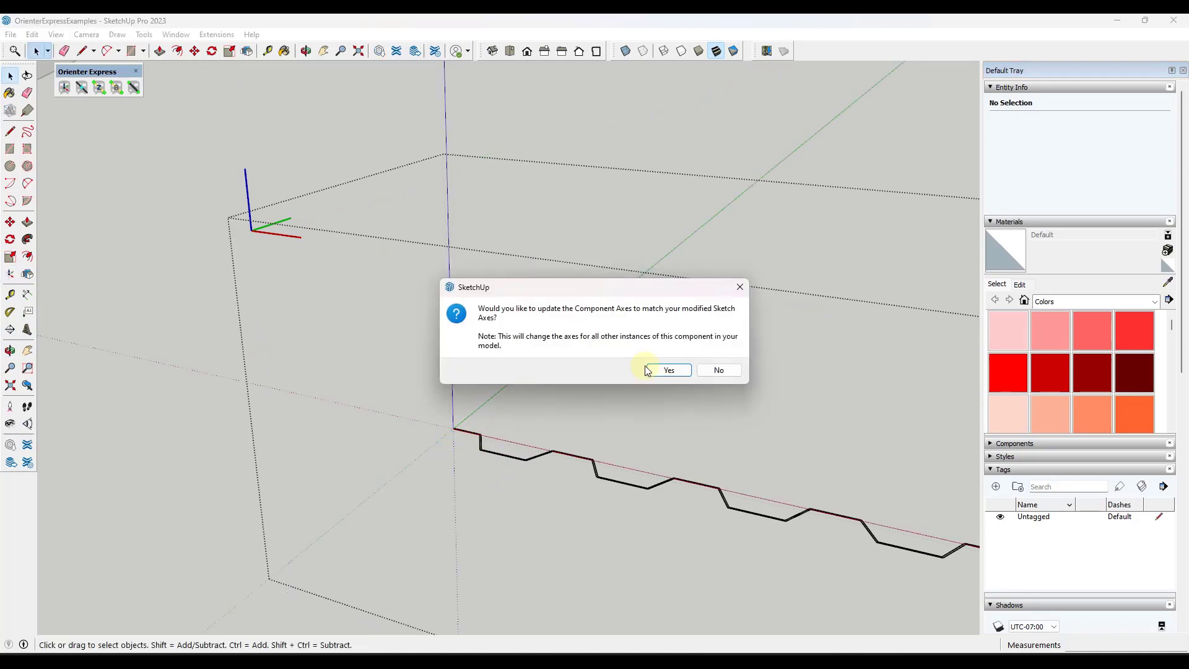
Confirm the axes update, select the siding and place it at the rectangle's corner vertex
click(668, 371)
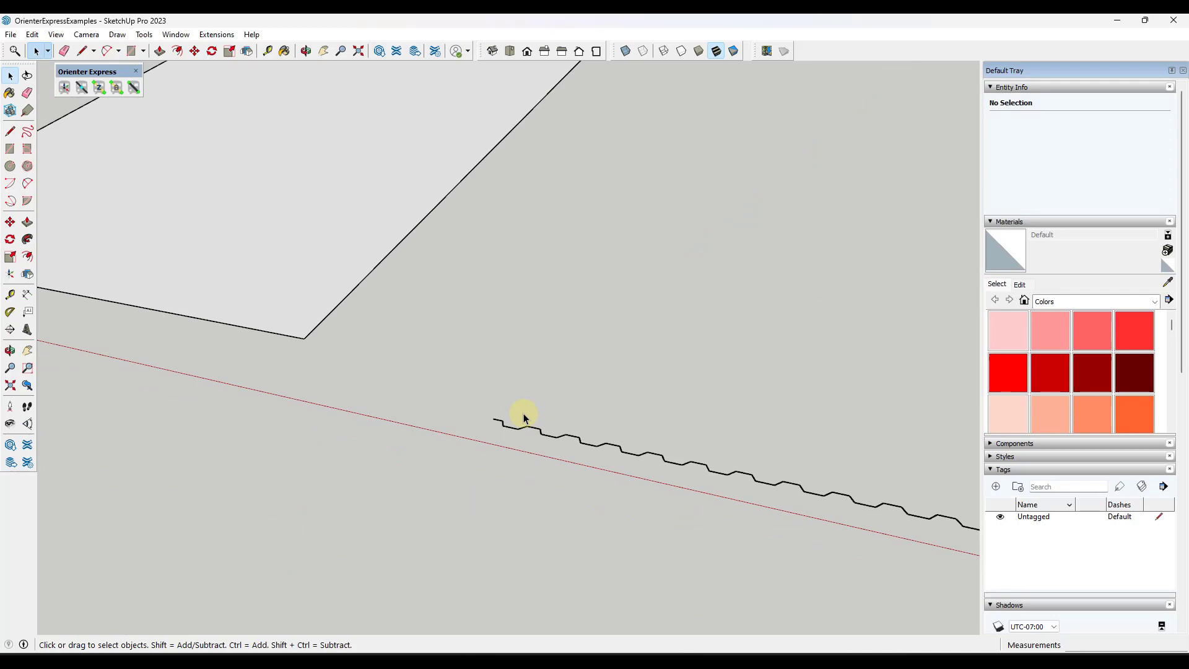
click(524, 417)
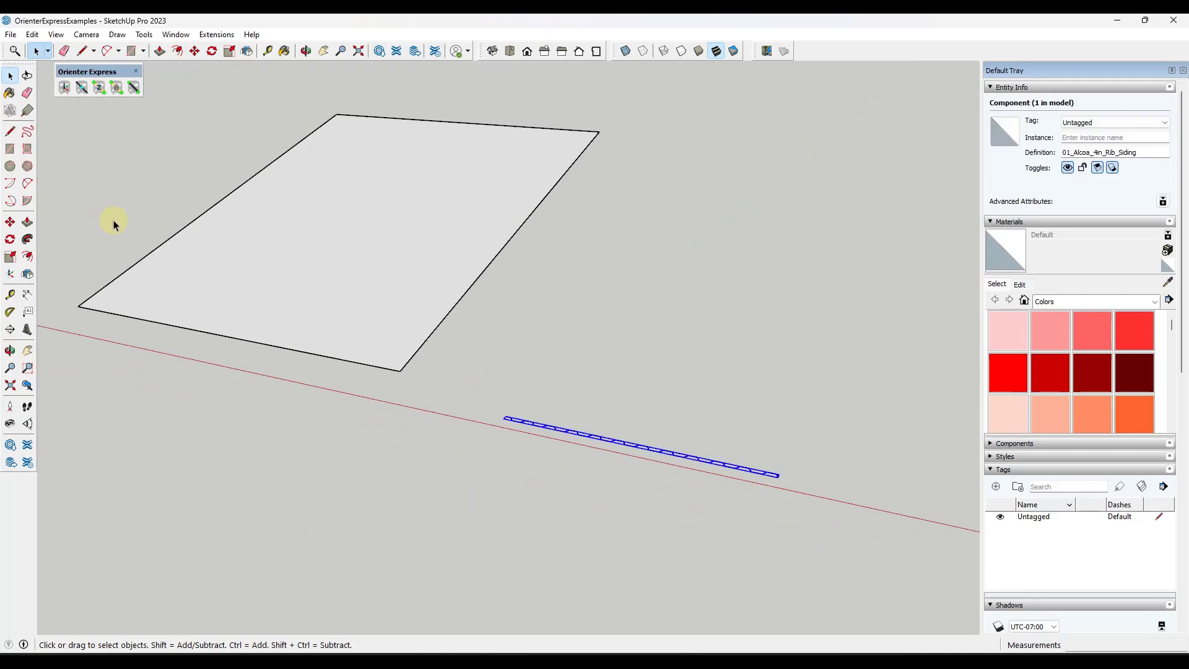
click(65, 87)
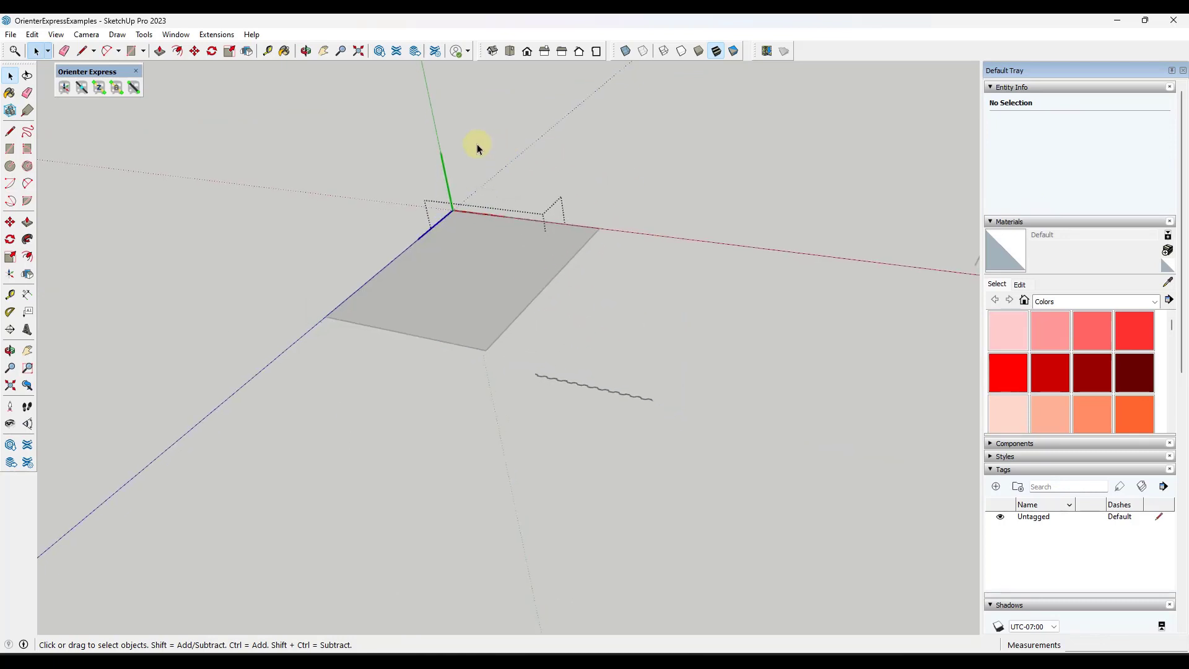
click(306, 50)
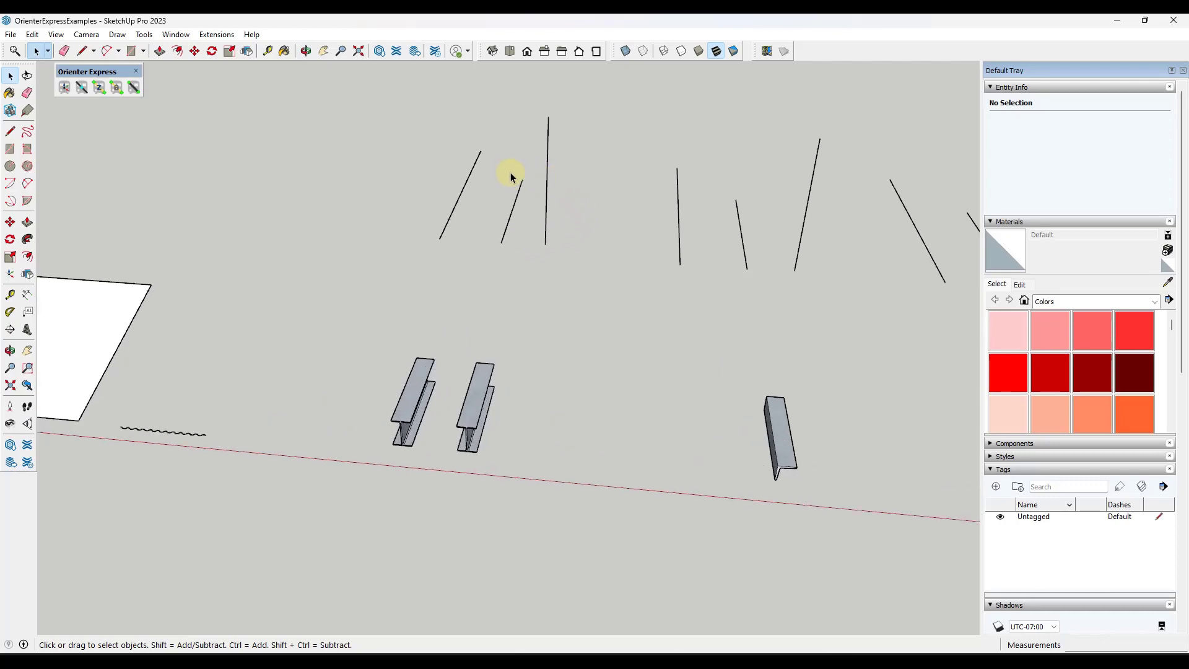
mouse_move(447, 389)
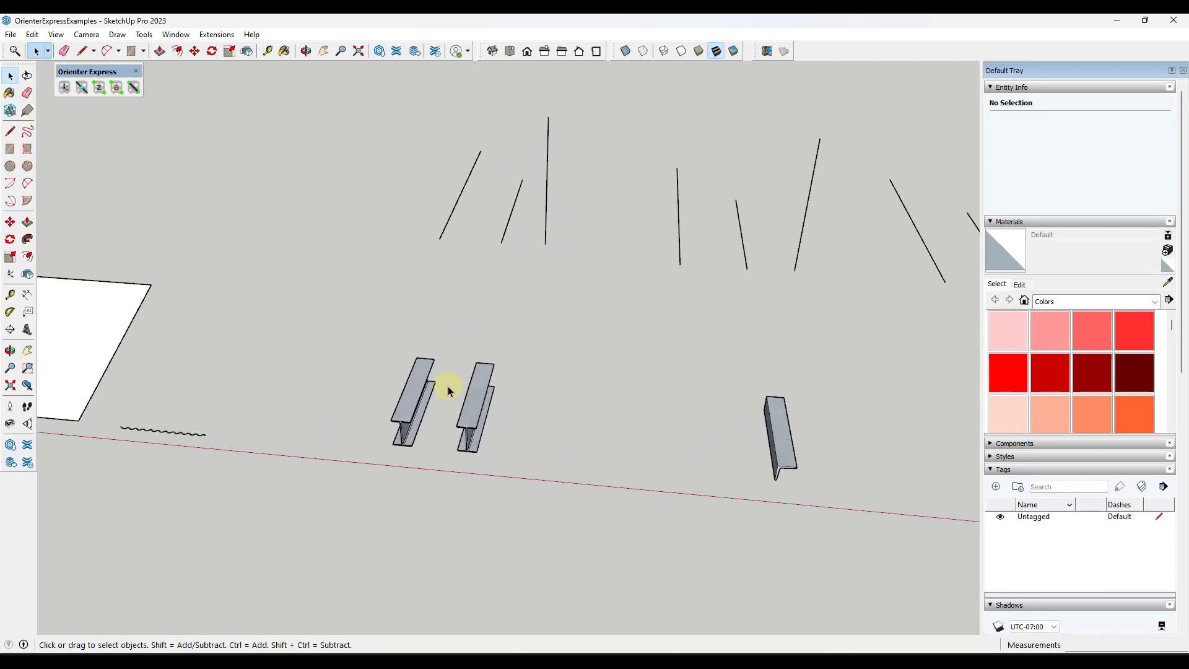
Copy the left I-beam onto its edges with Z-axis Scaling, each stretched to edge length
click(412, 402)
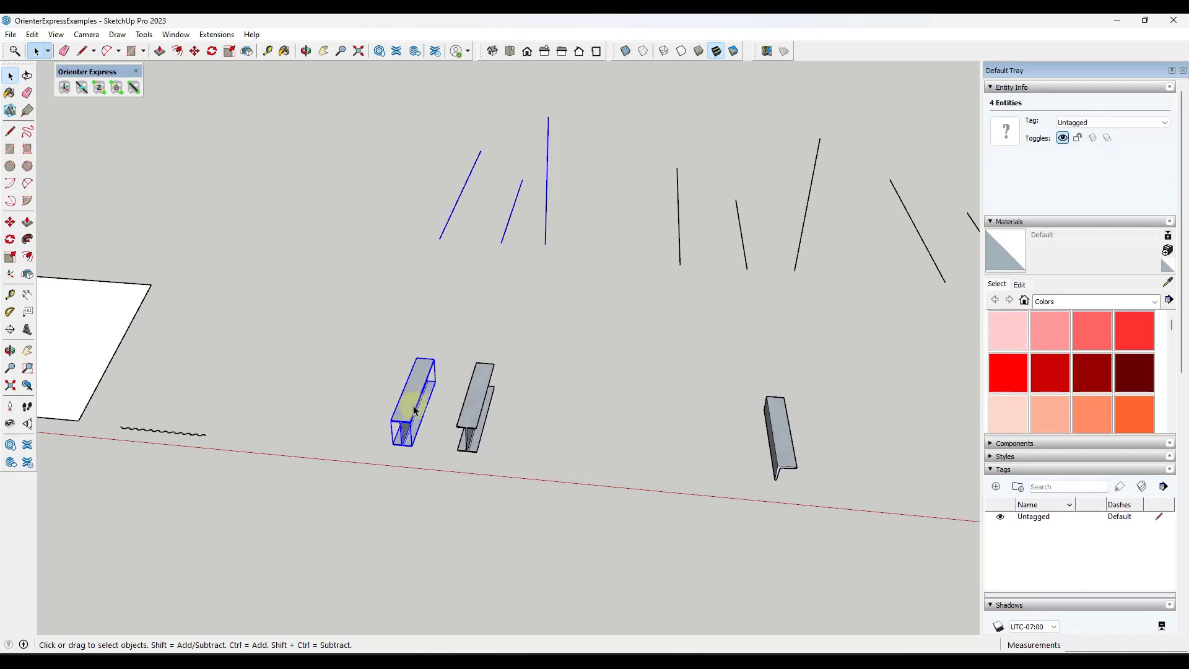
click(98, 87)
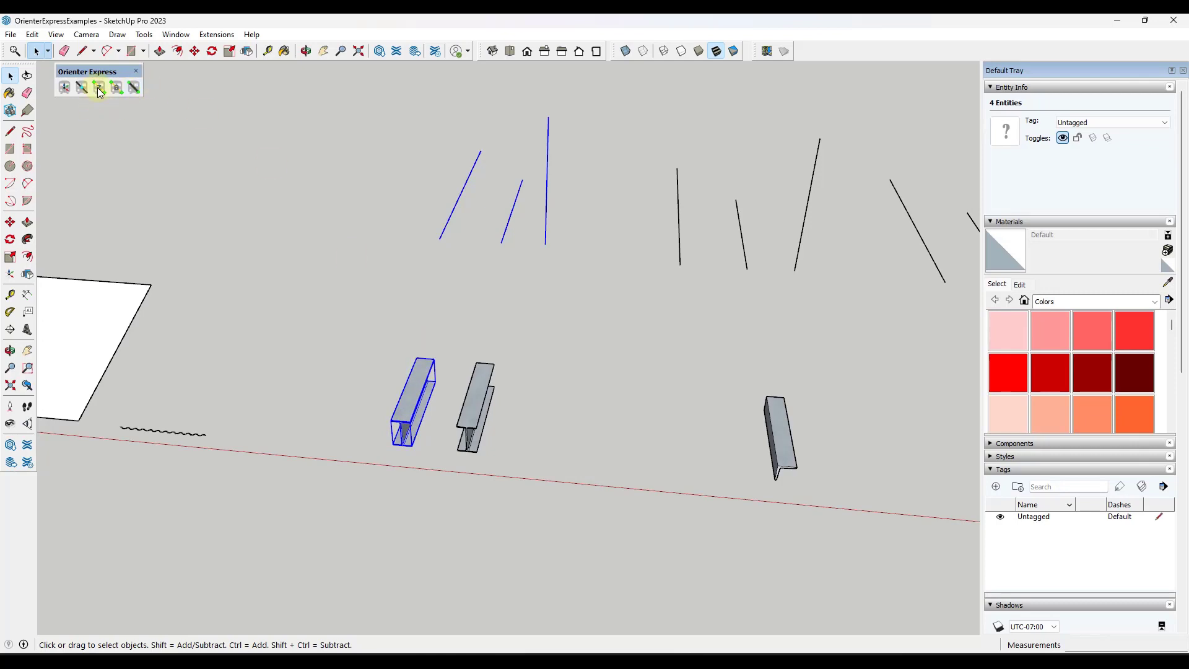
mouse_move(98, 87)
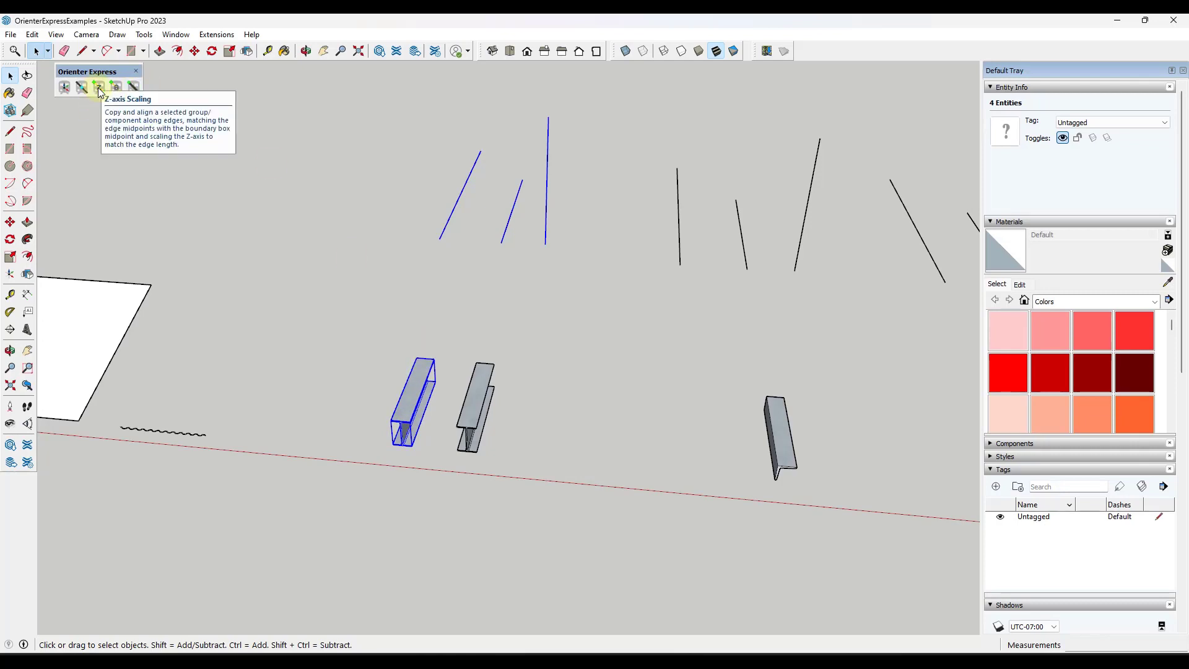
click(99, 87)
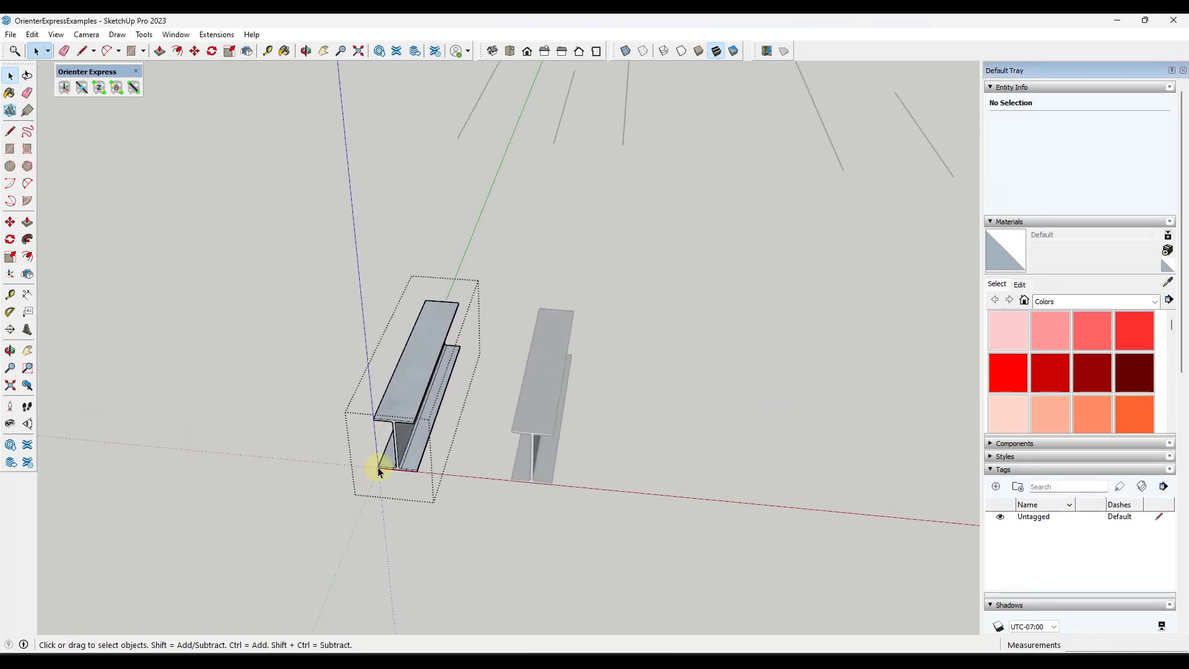
drag(379, 466, 550, 362)
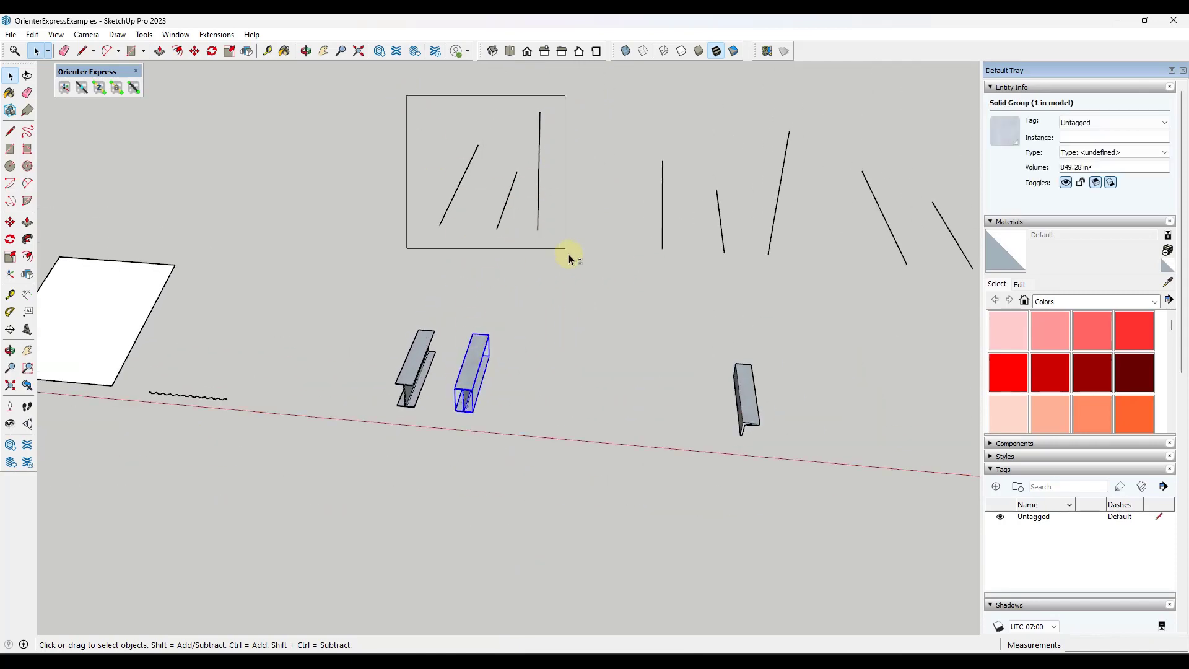
Shrink the rectangular tube to 0.80 height, then copy the tube and cylinder onto the three slanted edges
click(98, 87)
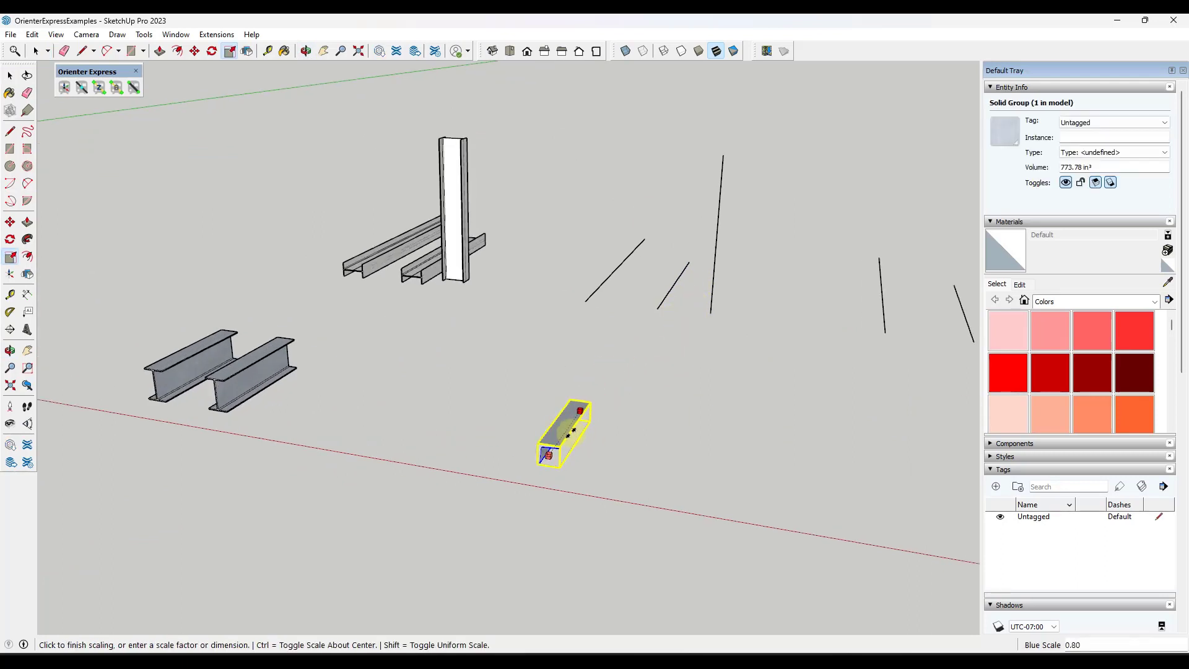
drag(588, 408, 624, 348)
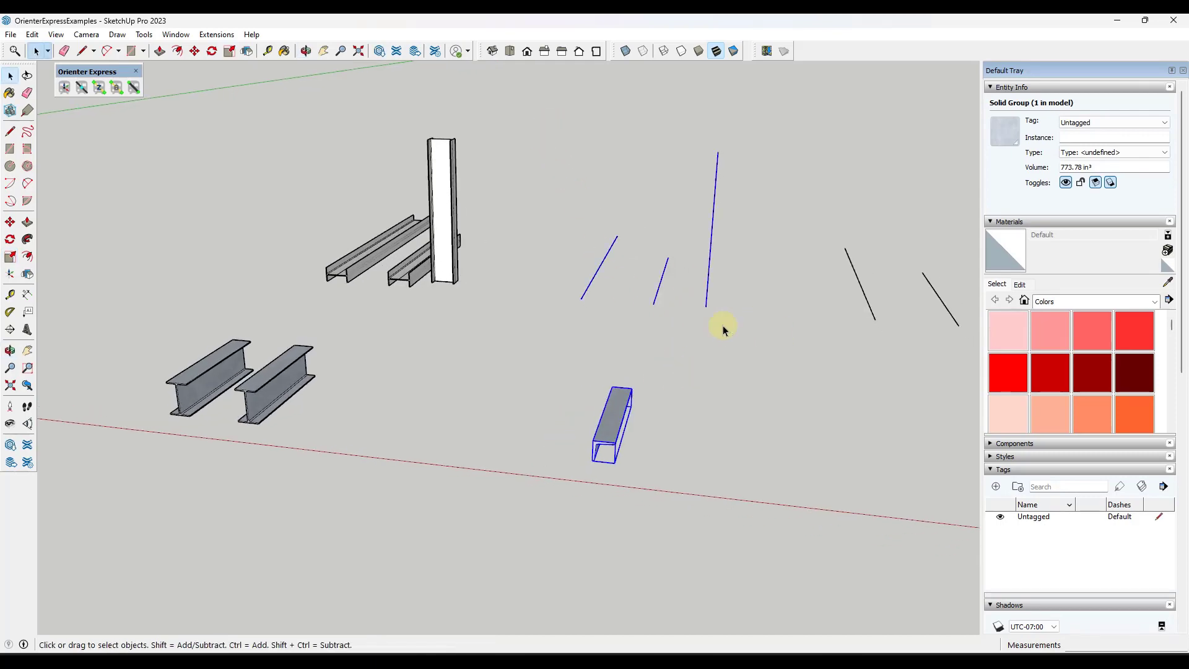
click(99, 87)
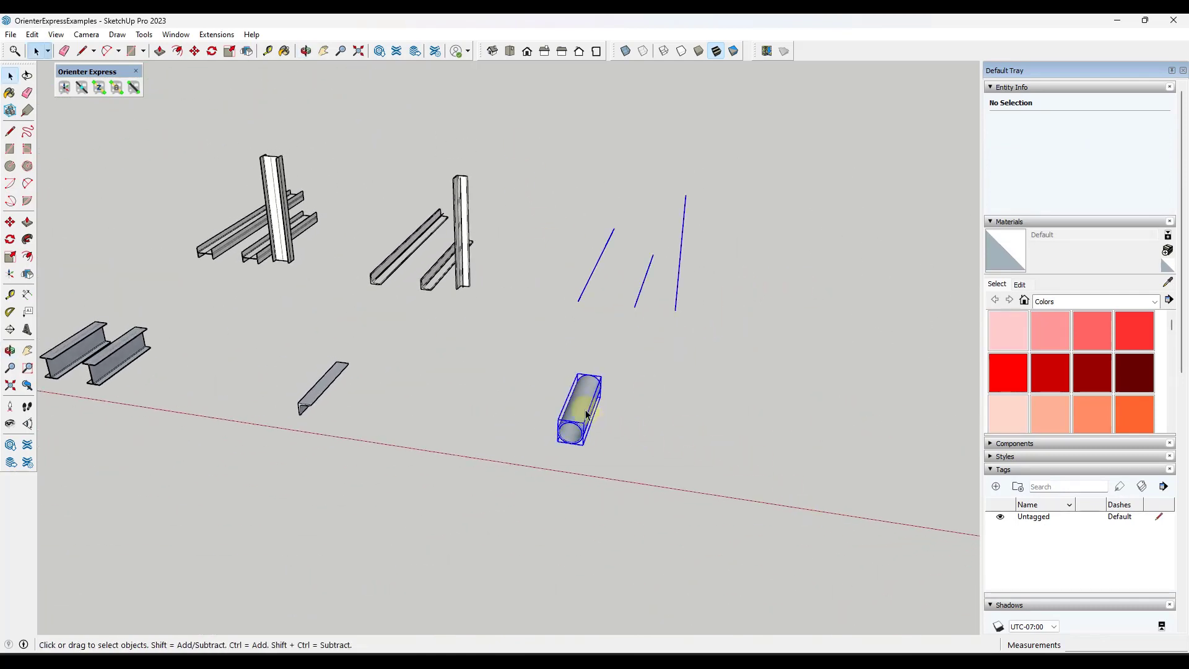
click(97, 87)
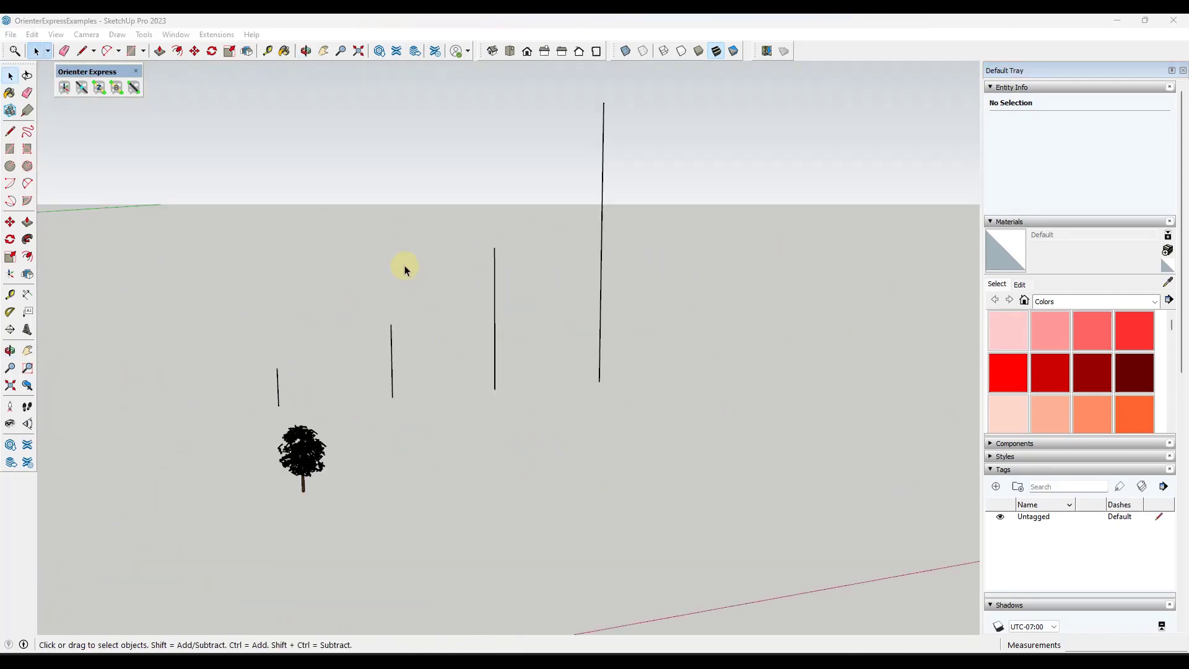
Place Tree_Evergreen_Magnolia copies on the four vertical edges with Z-axis Scaling to edge height
click(302, 456)
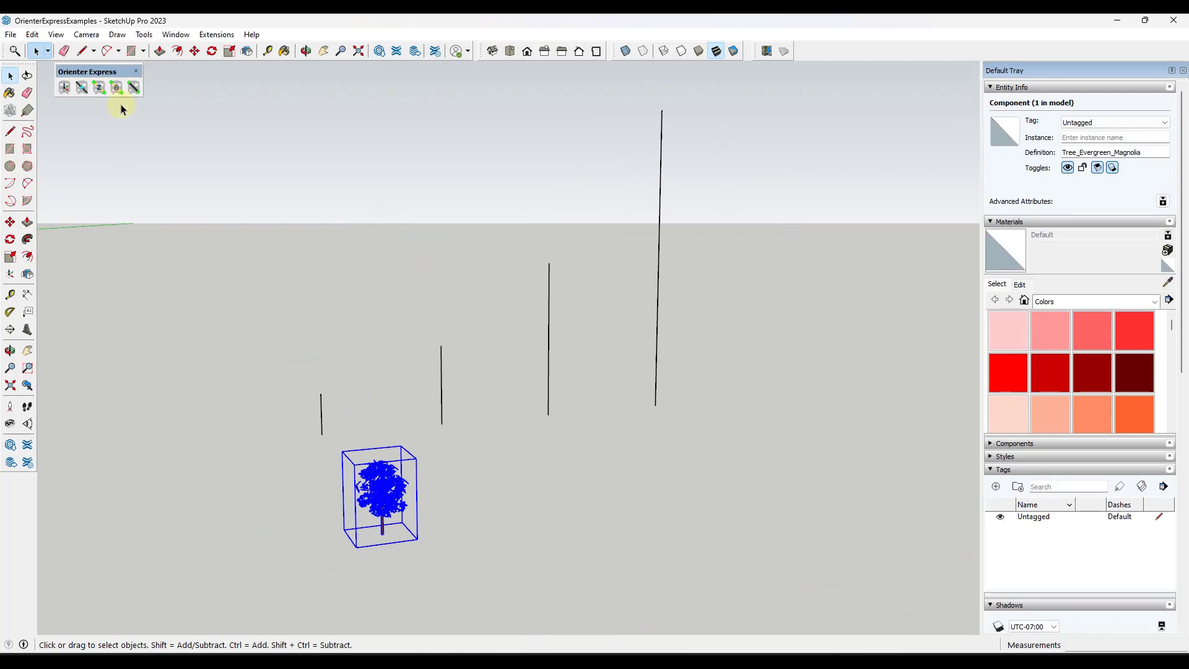
mouse_move(116, 87)
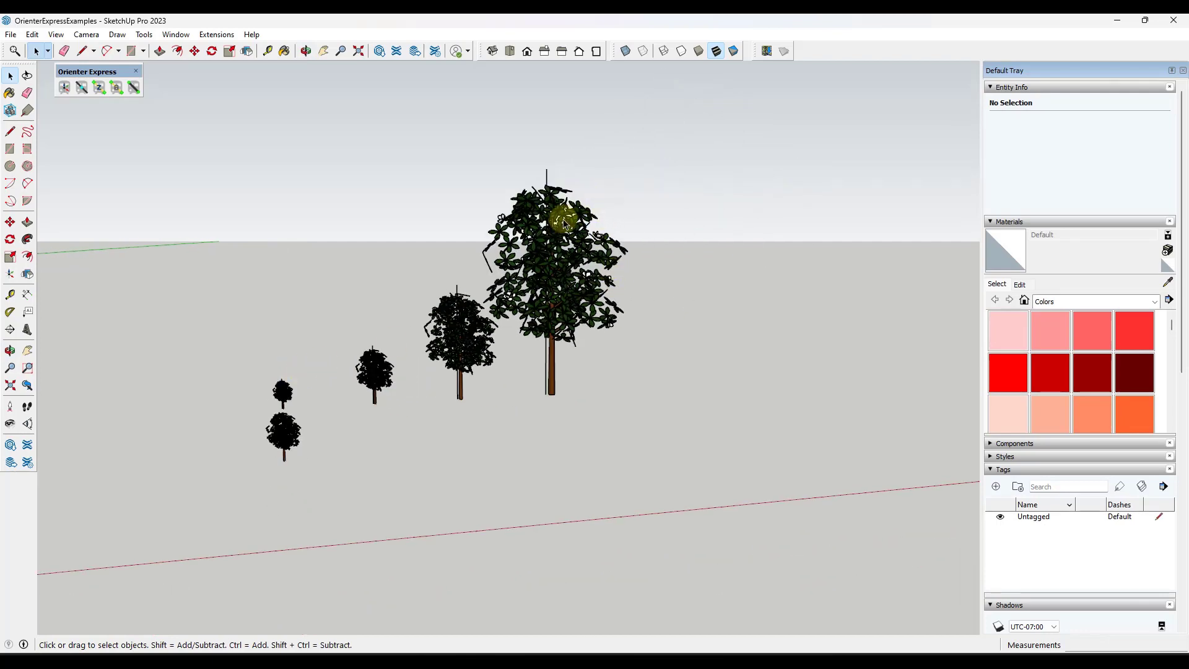
click(98, 88)
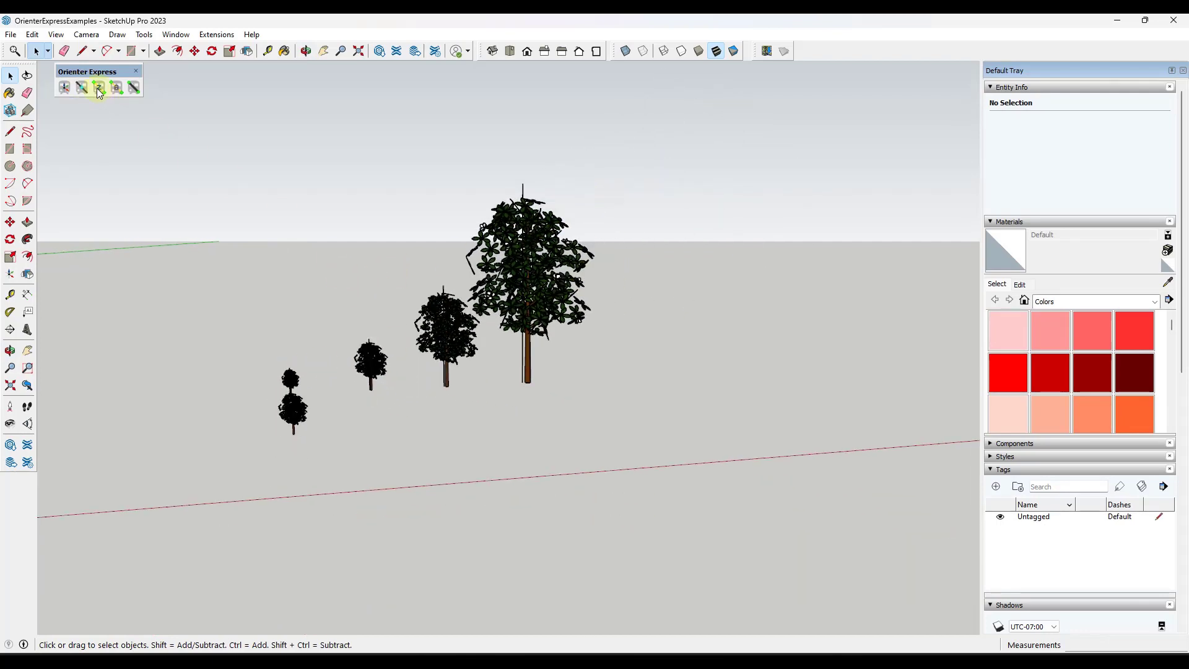
mouse_move(116, 87)
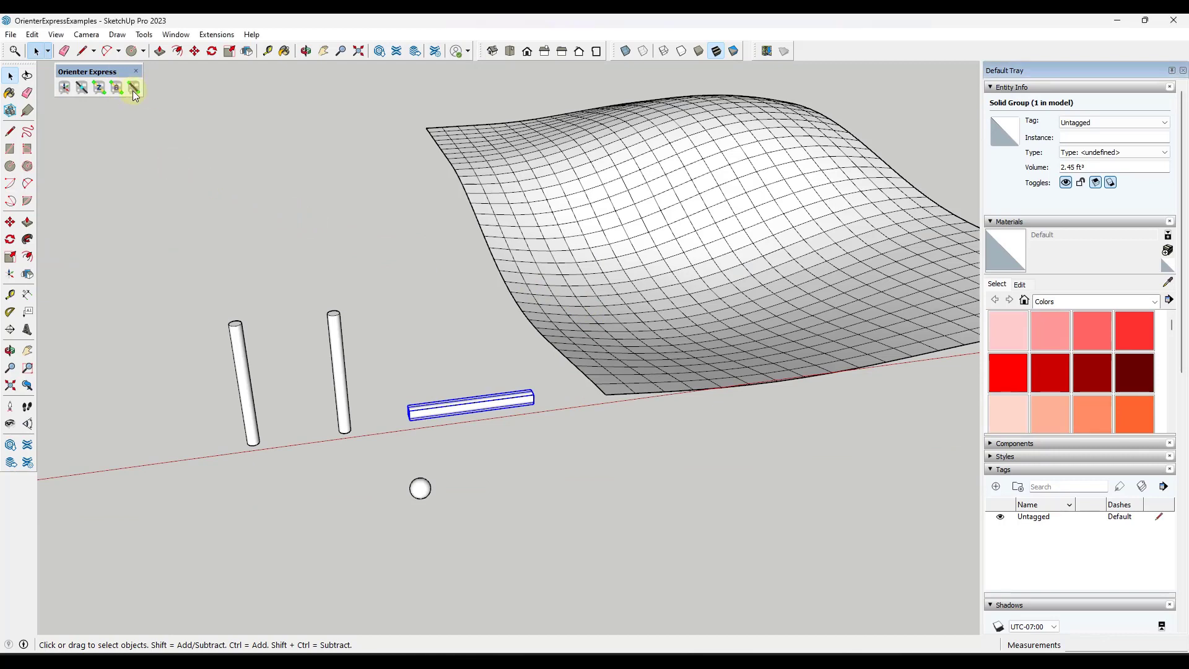
mouse_move(133, 88)
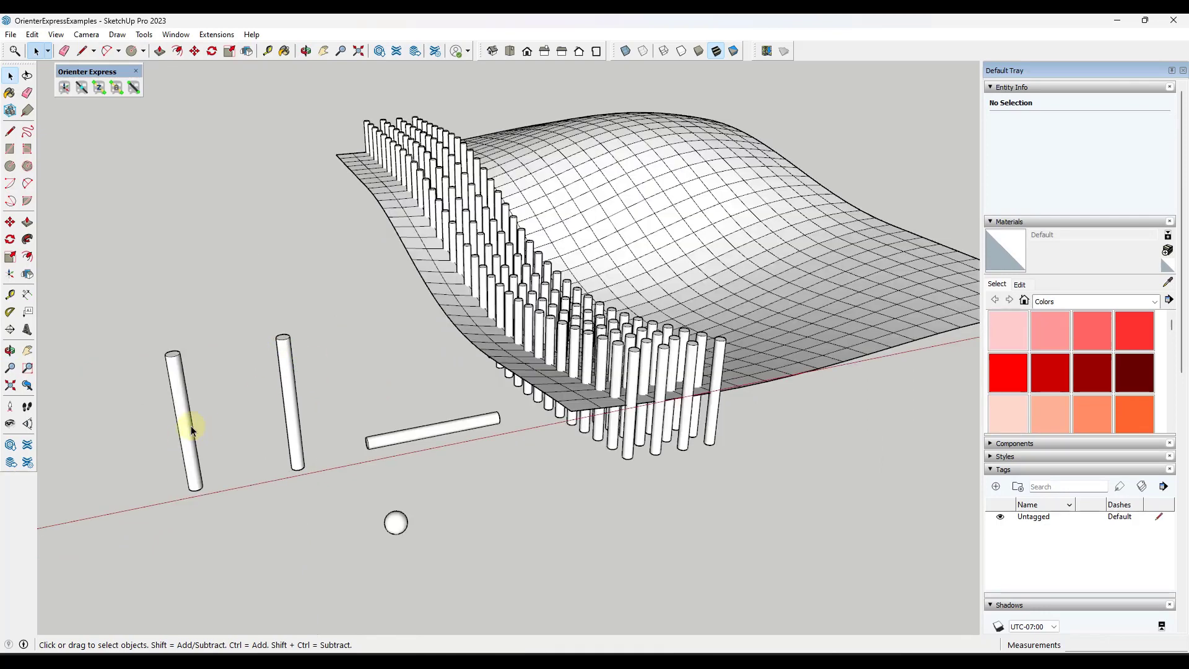
Stand cylinder copies on a face patch and set a lying cylinder along the crest patch vertices
click(184, 429)
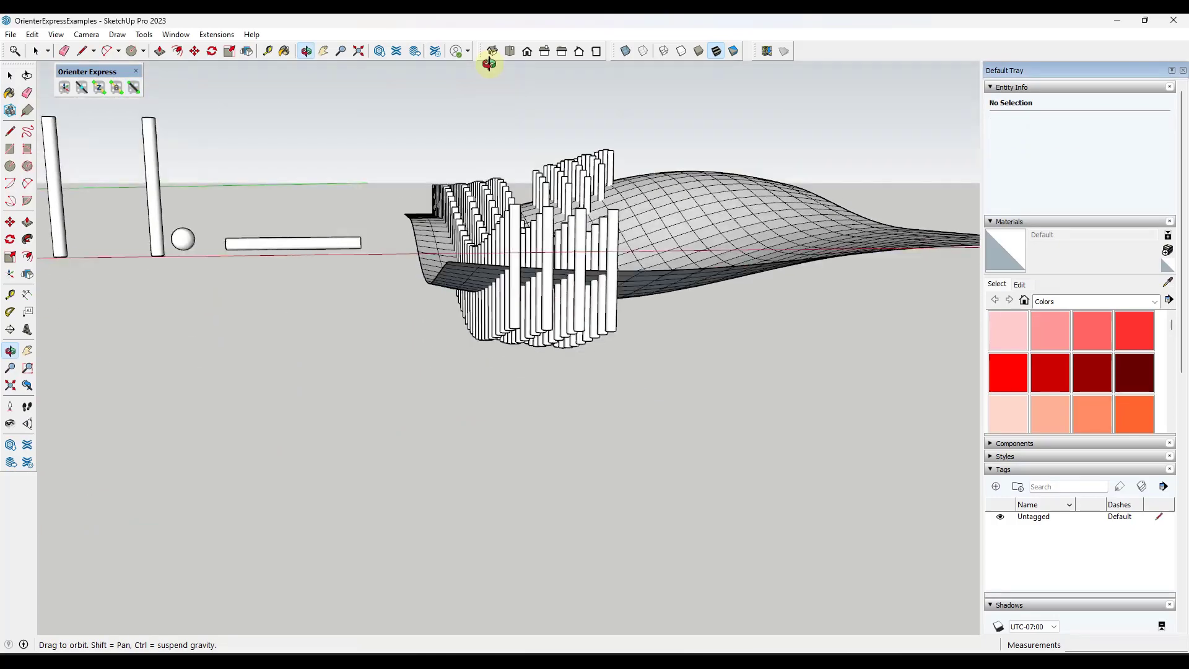
drag(489, 64, 392, 124)
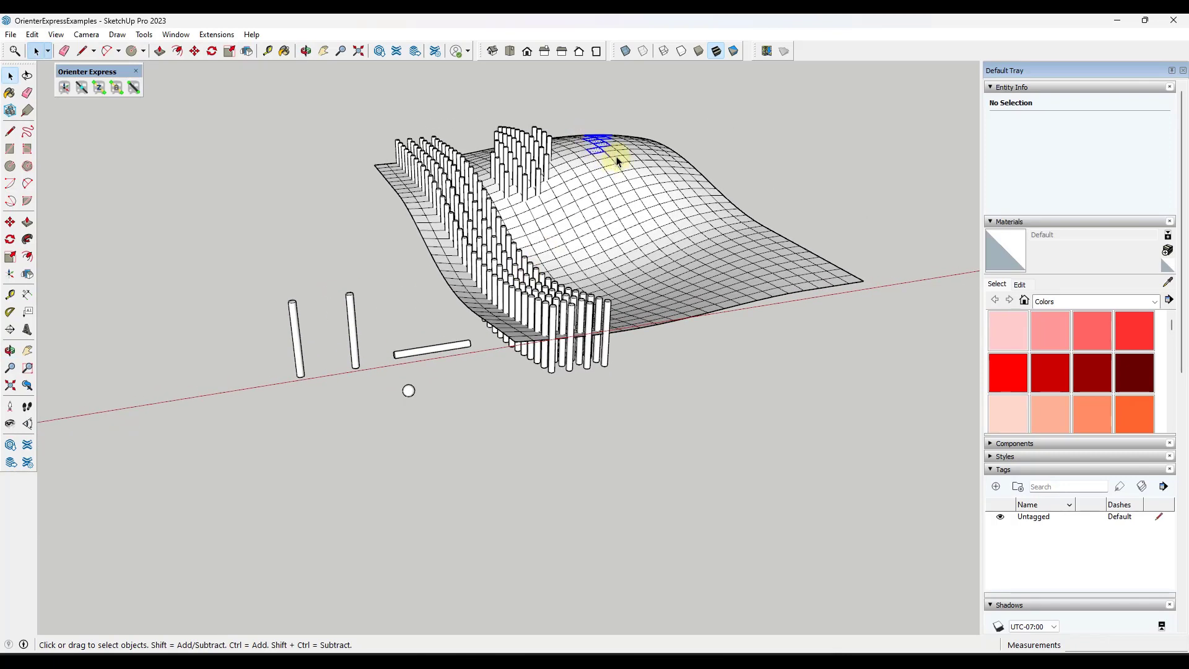
click(436, 348)
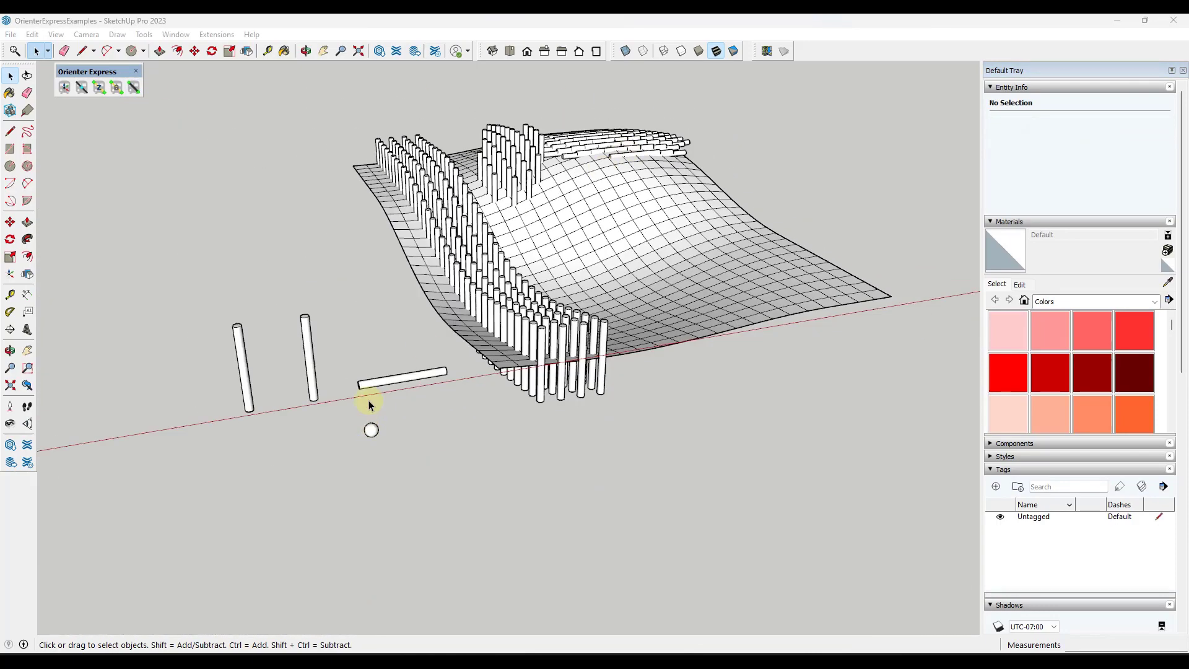
click(391, 383)
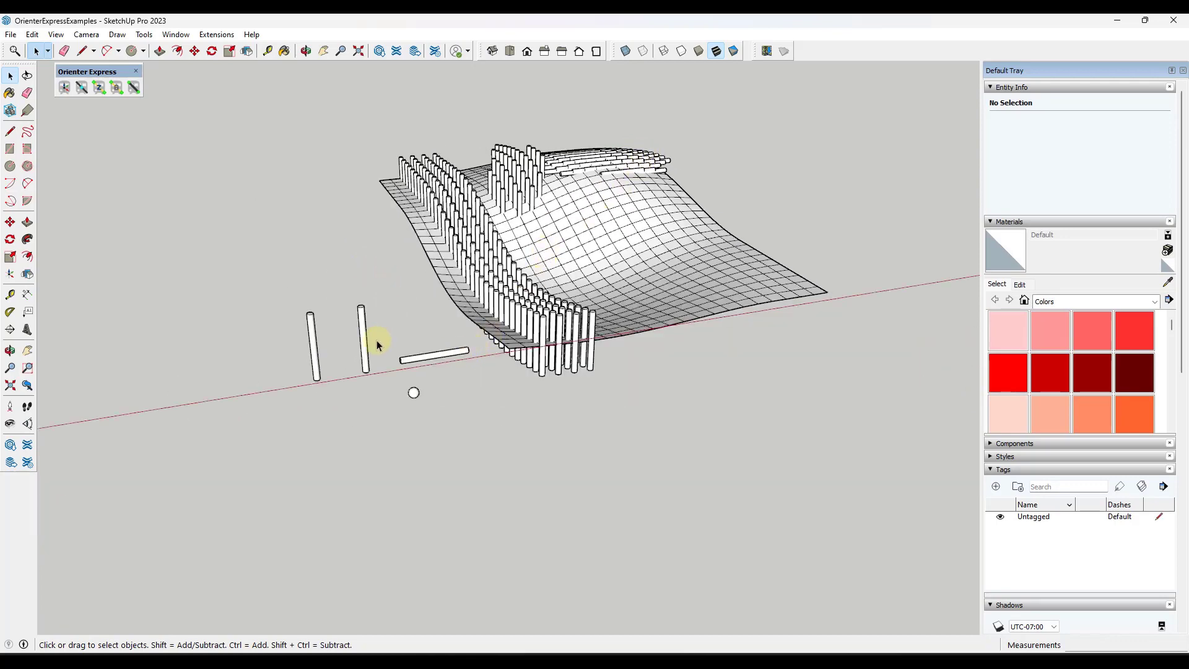
mouse_move(335, 318)
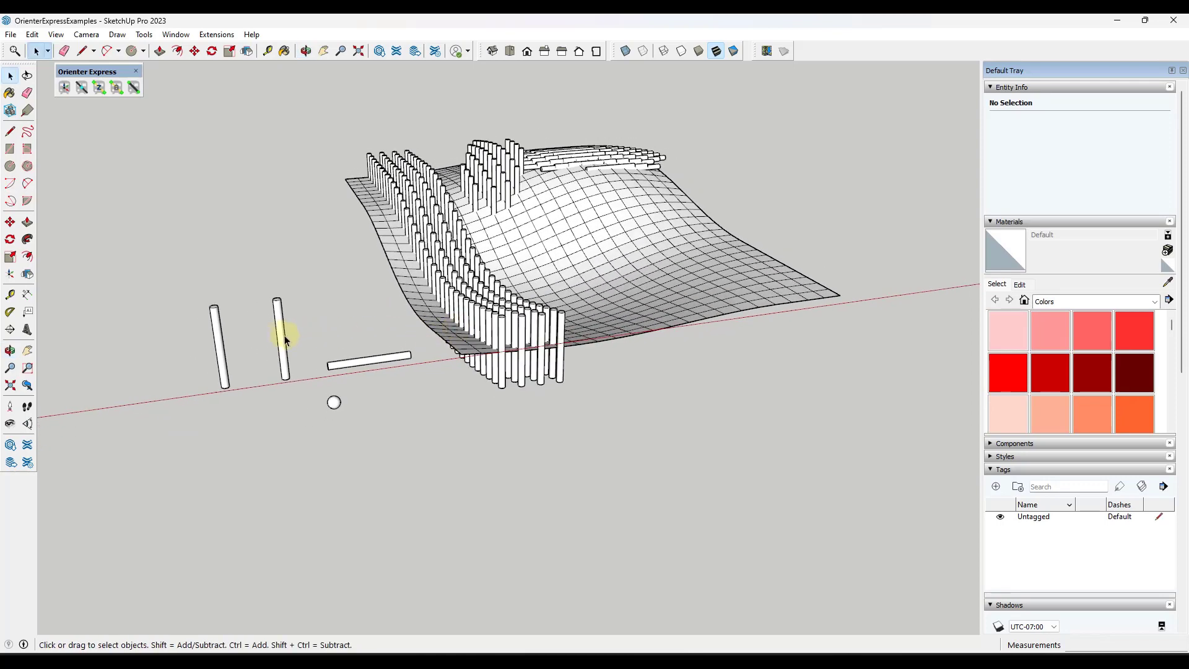
Make the second cylinder a component, move the central-patch cylinders and select the near-corner face patch
click(283, 338)
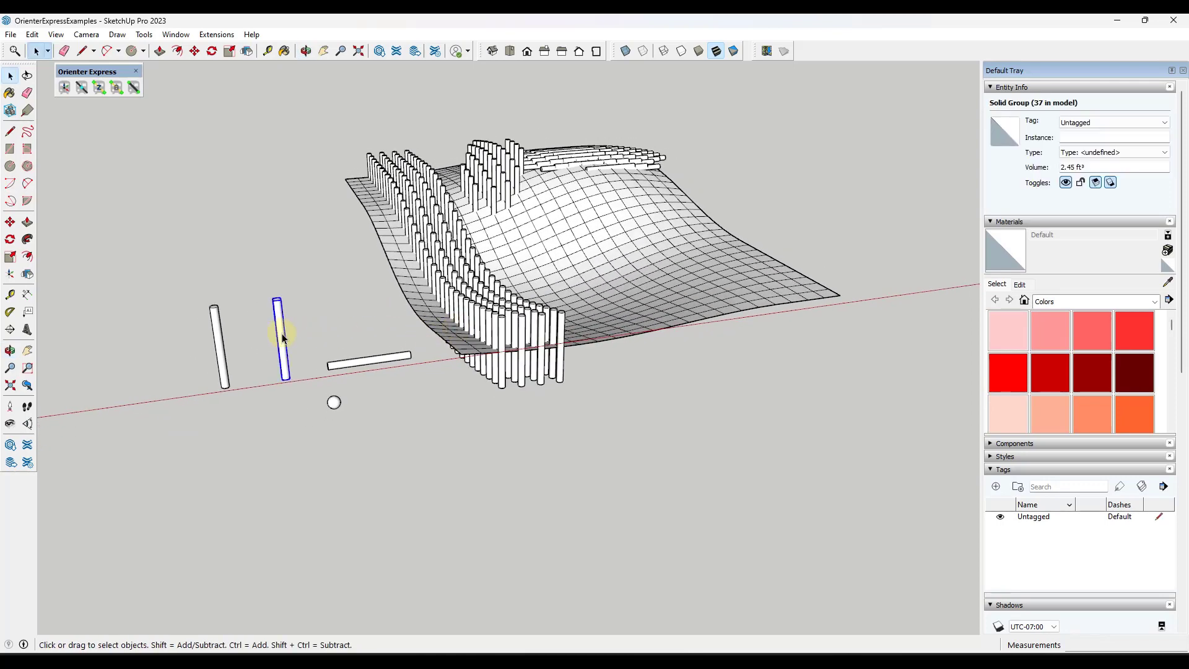
right_click(283, 337)
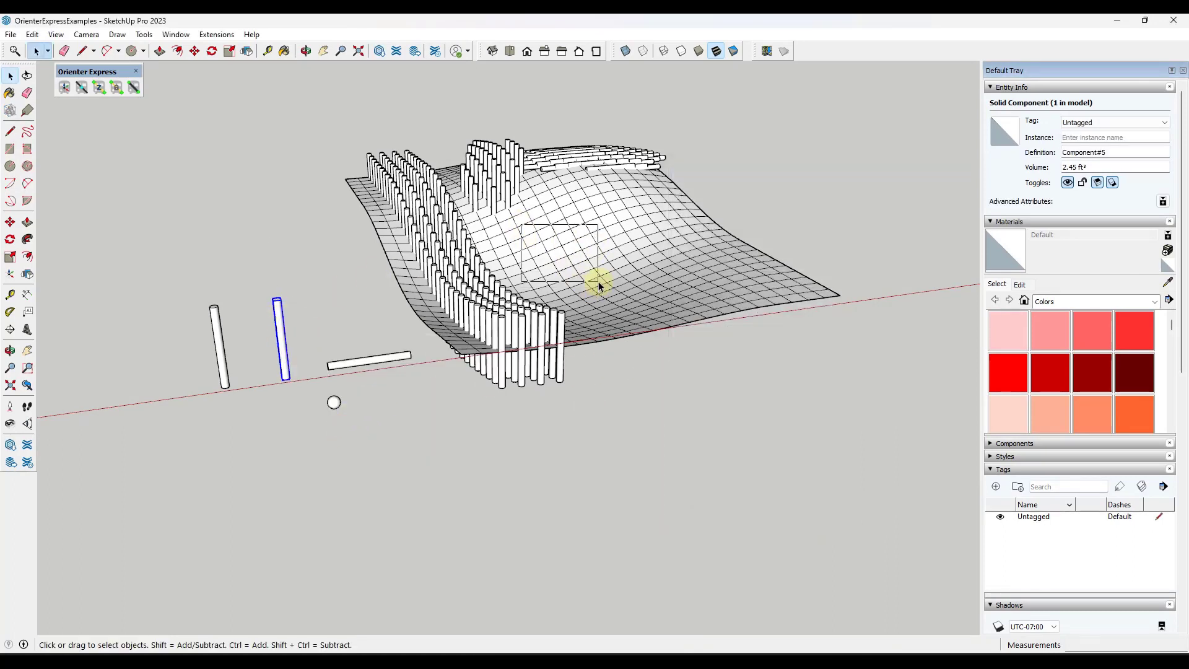
click(134, 87)
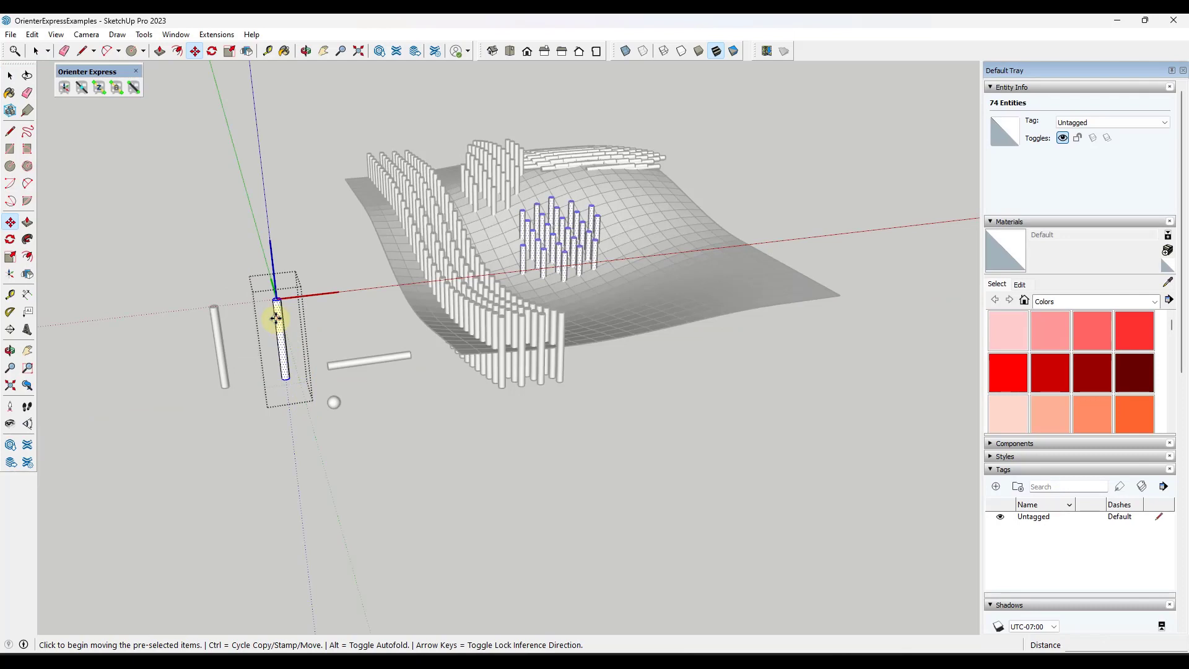
drag(275, 319, 272, 235)
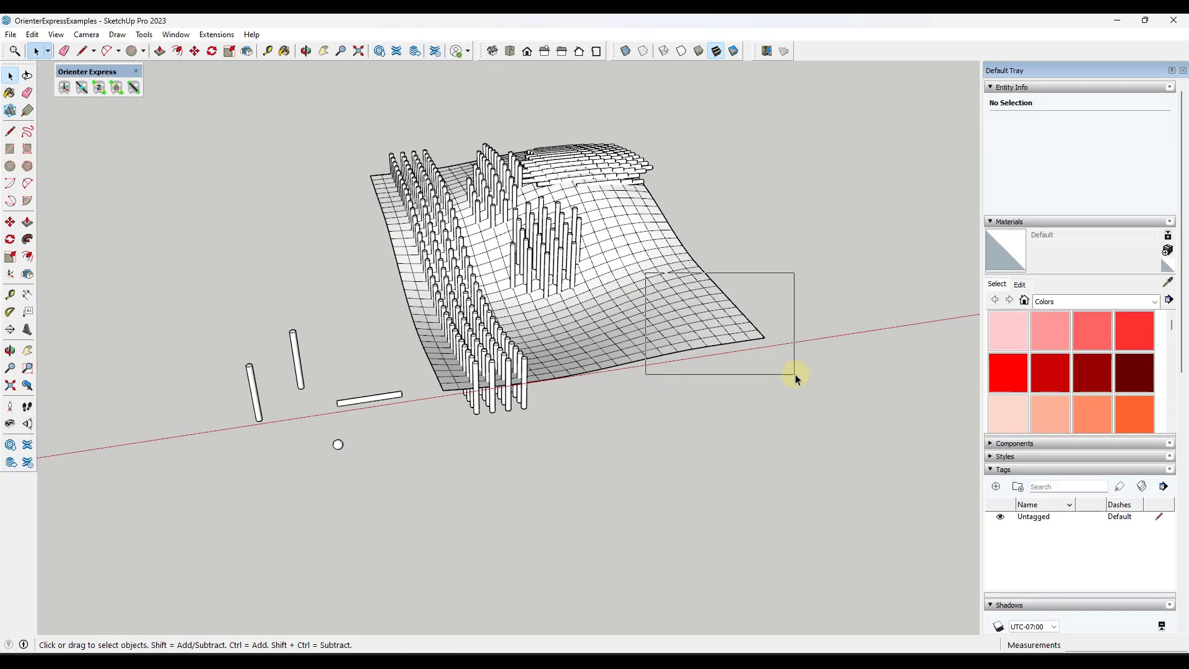
drag(656, 270, 797, 379)
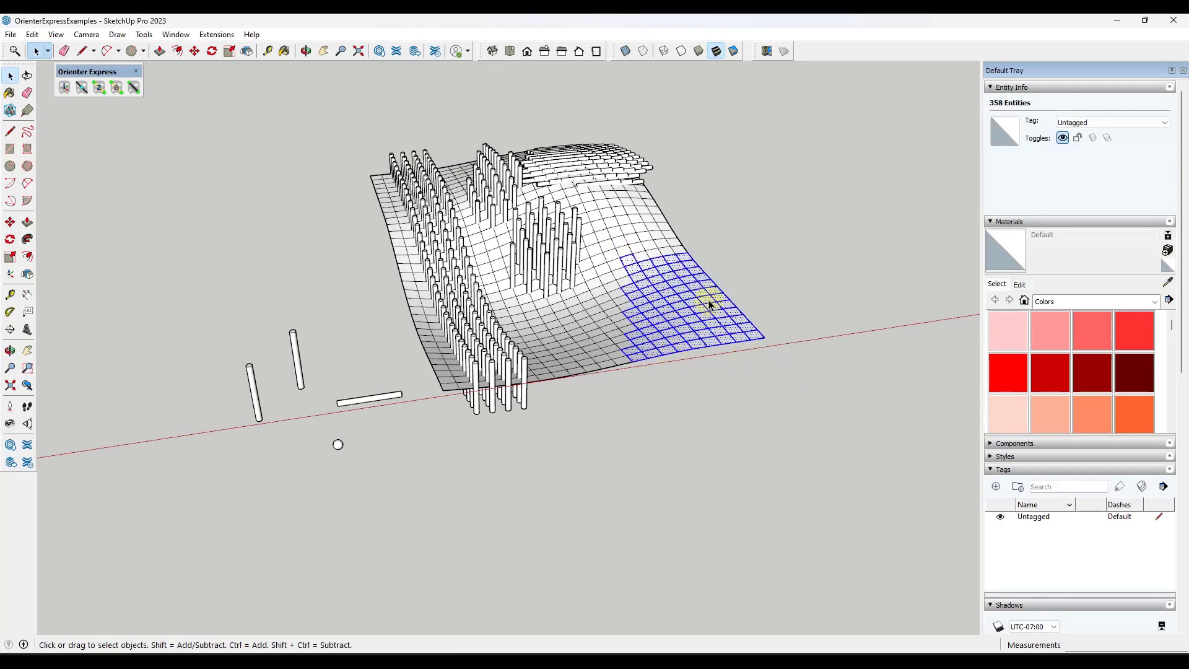